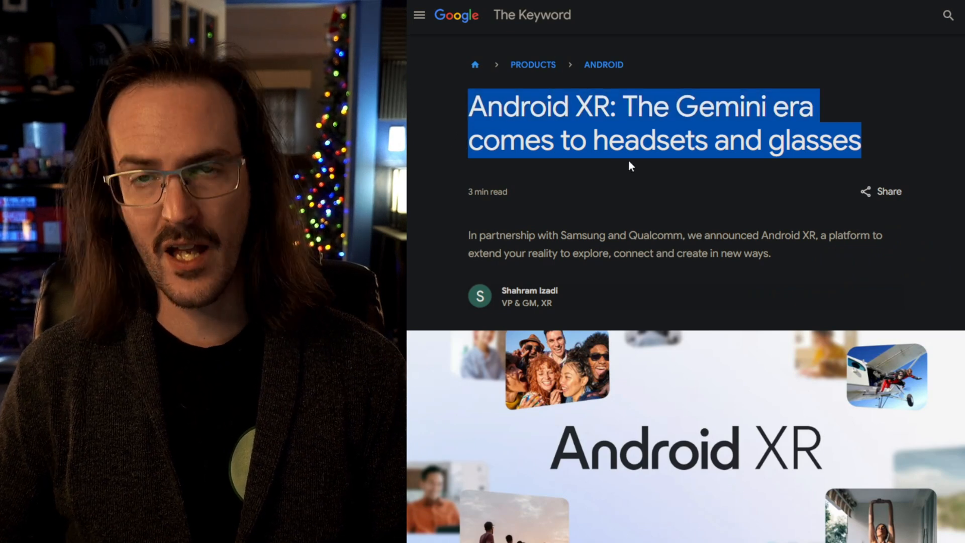
mouse_move(620, 196)
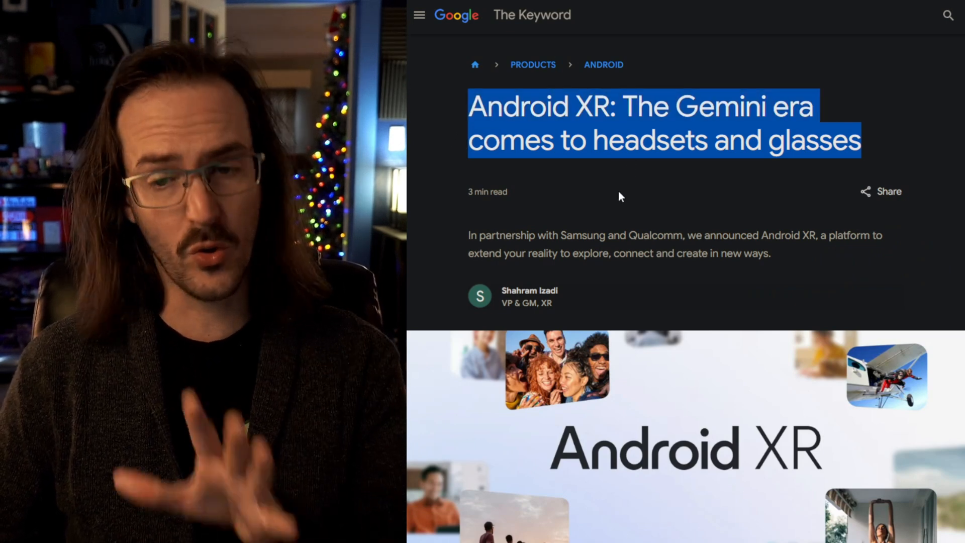
- Highlight the Android XR announcement headline and scroll down to the headset image carousel
double_click(582, 235)
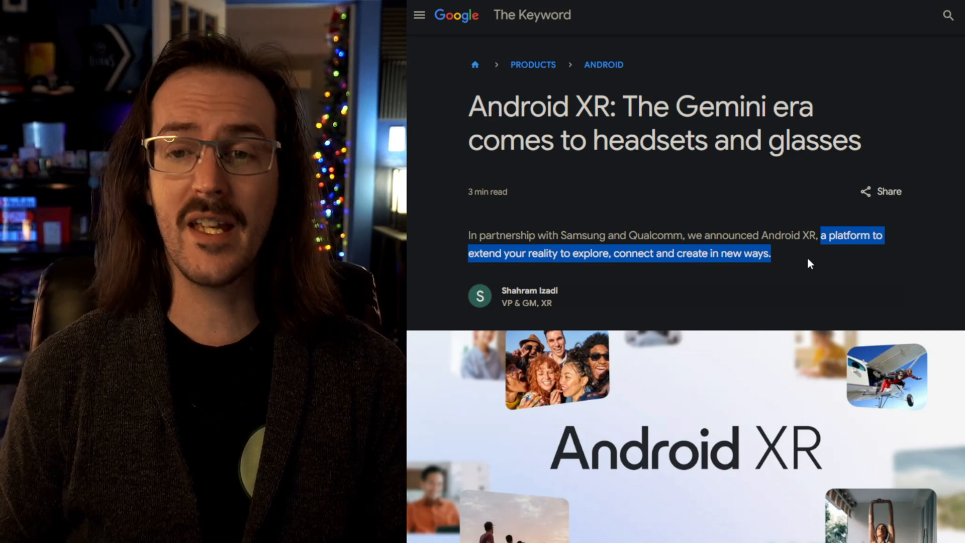
scroll(down, 3)
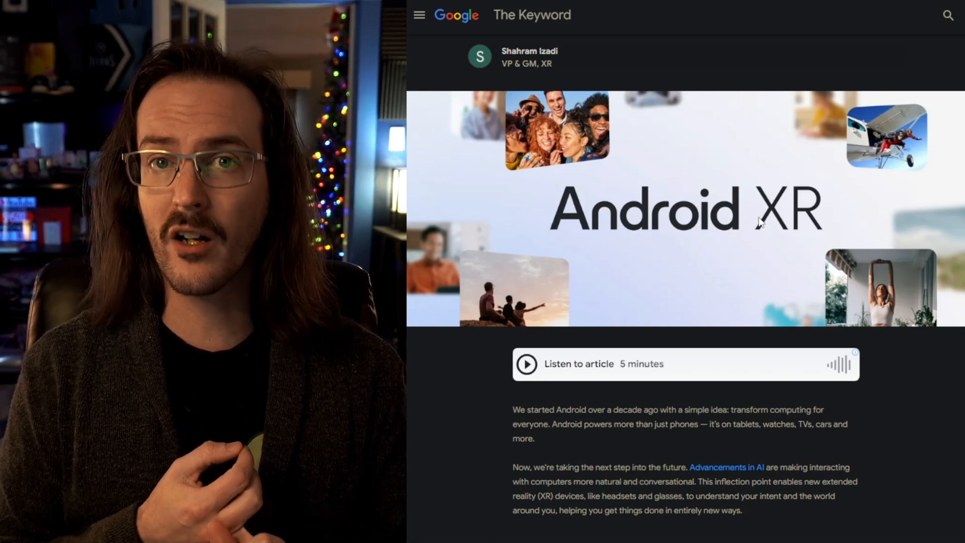
scroll(down, 3)
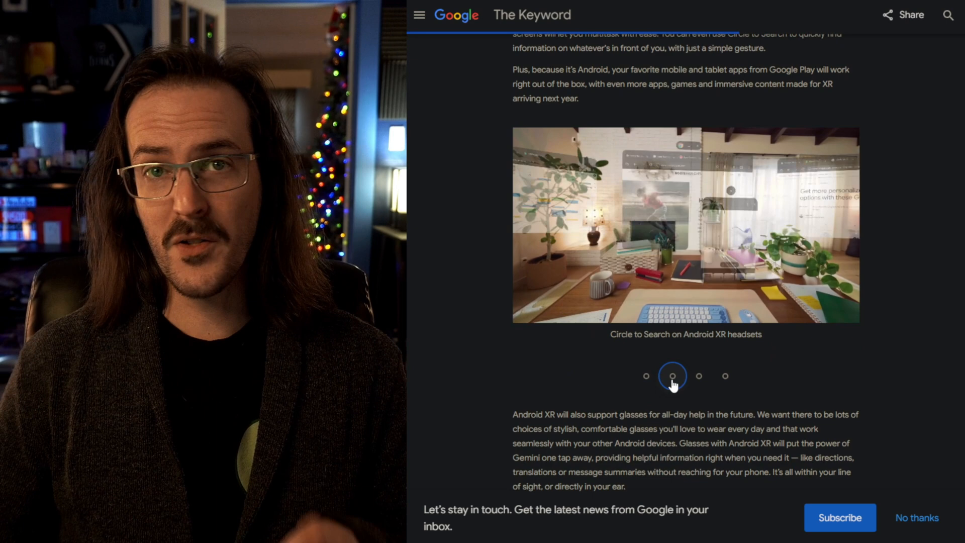
- Flip through the headset carousel's Circle to Search, Google Photos and YouTube slides
click(672, 376)
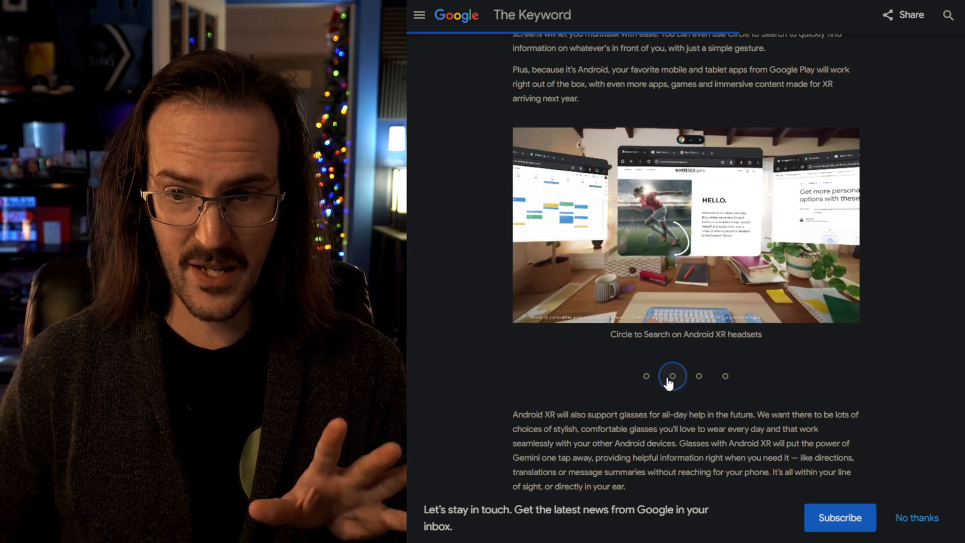
click(698, 376)
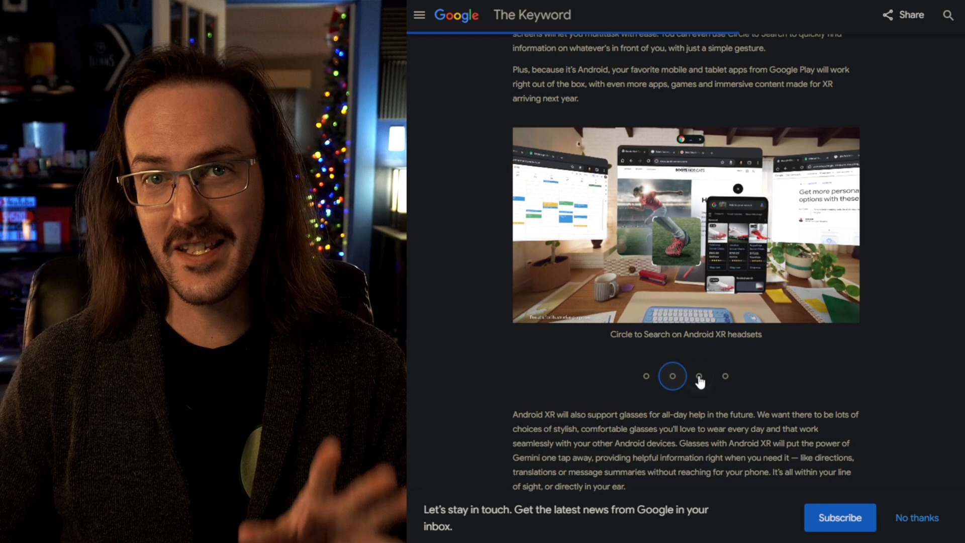
click(699, 376)
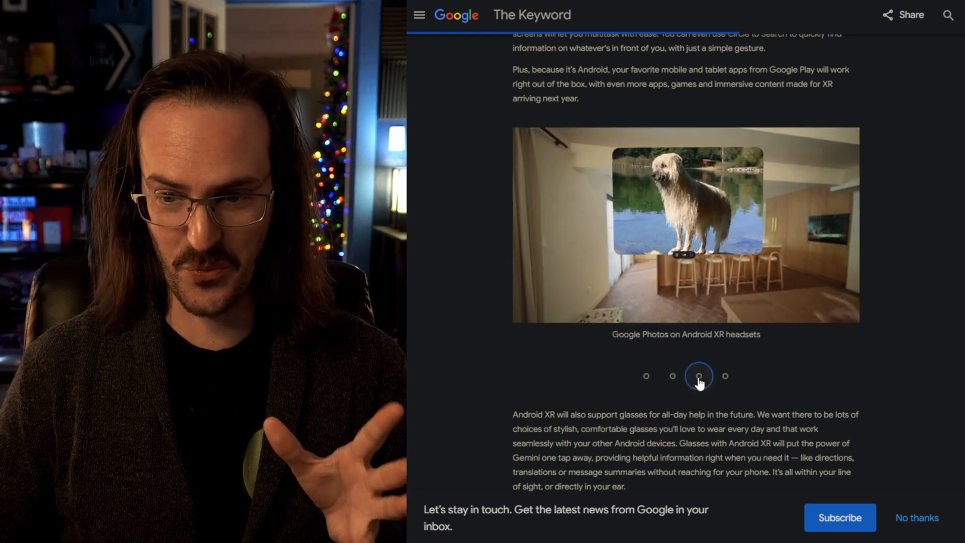
click(725, 377)
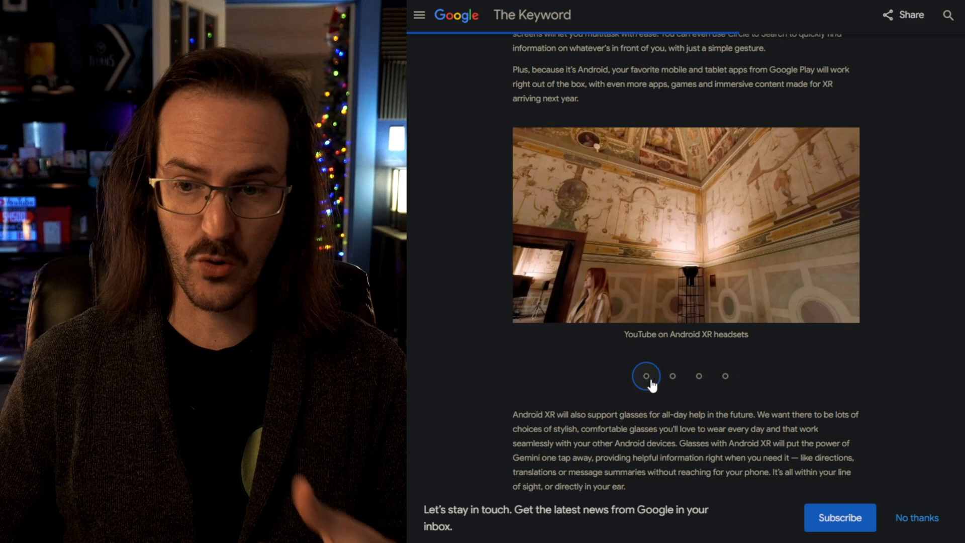
- View the glasses carousel's translation and real-time tutorials slides
scroll(down, 3)
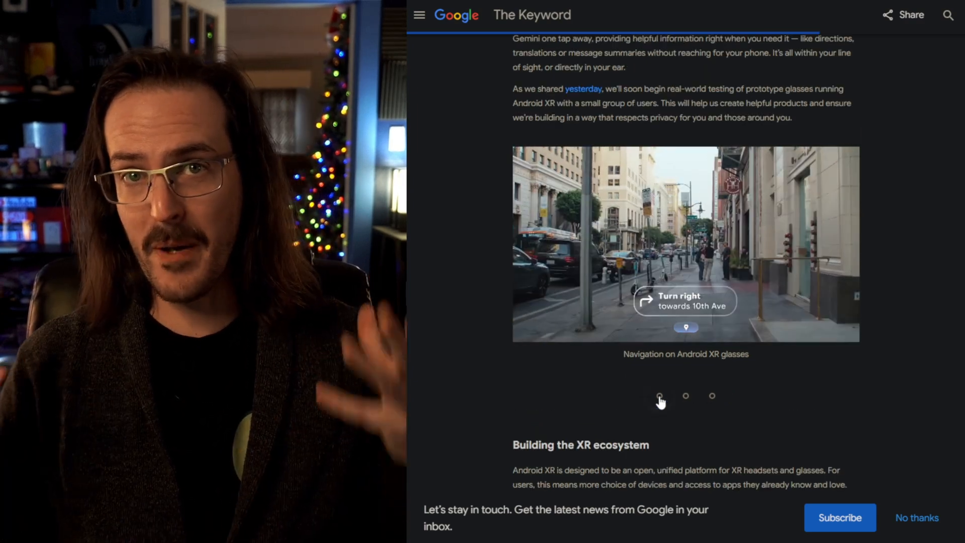
click(685, 396)
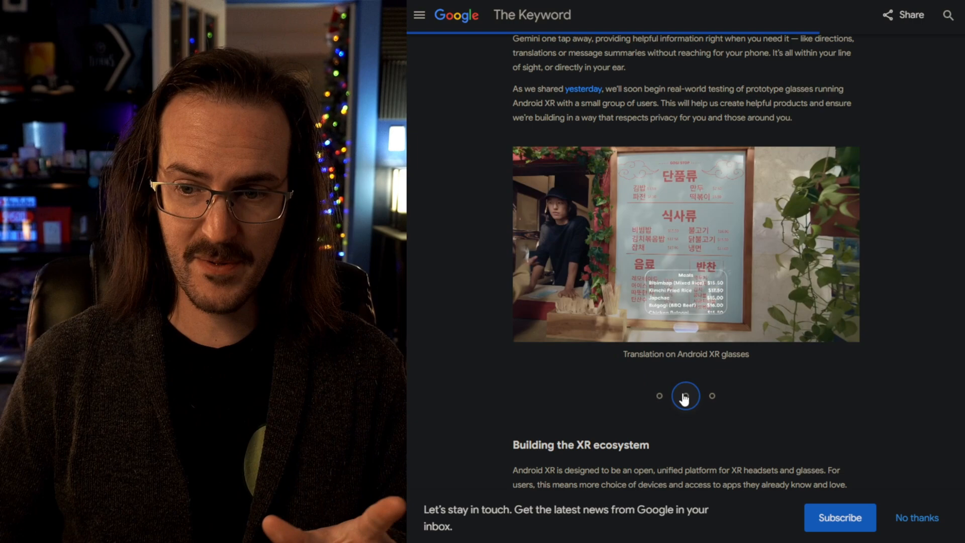
click(712, 396)
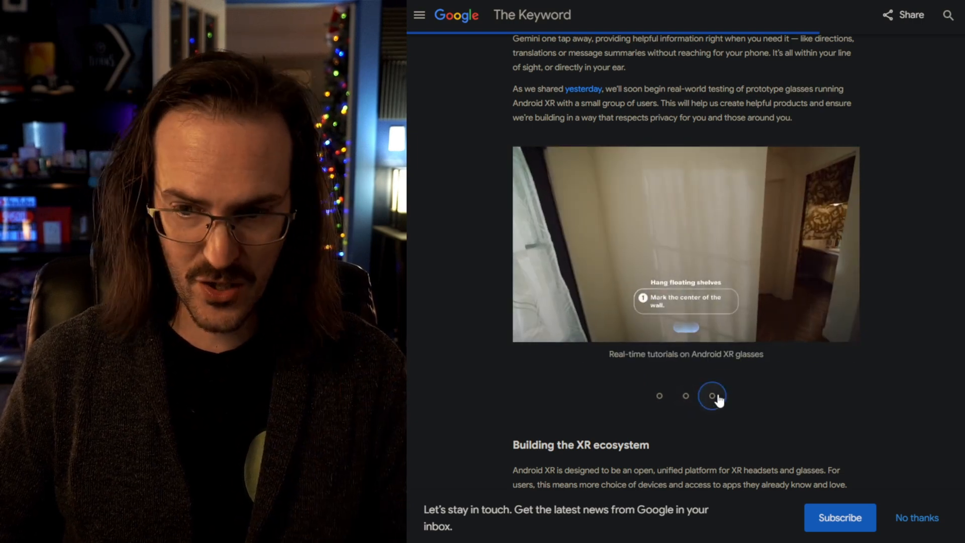
- Scroll to the end of the post, then back up to 'Bringing Android to XR'
scroll(down, 3)
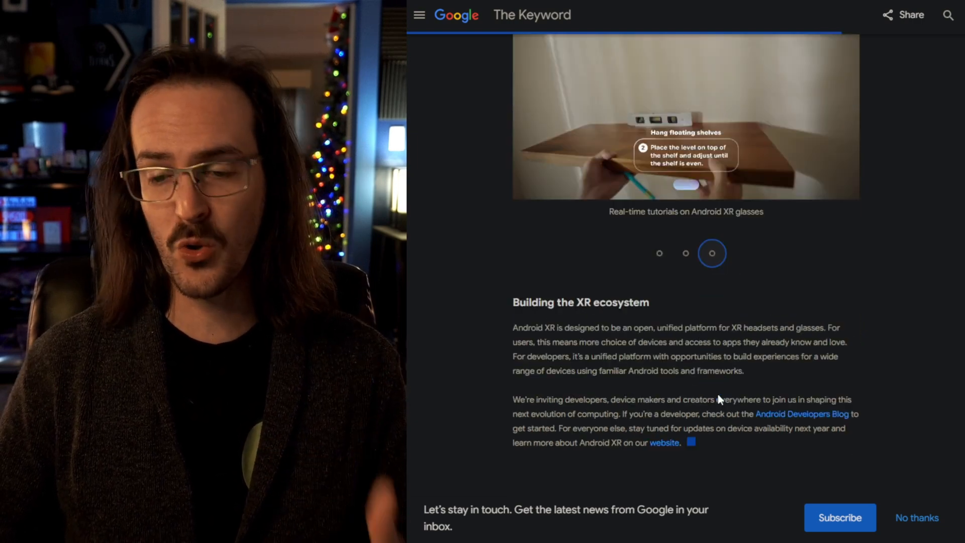
scroll(up, 3)
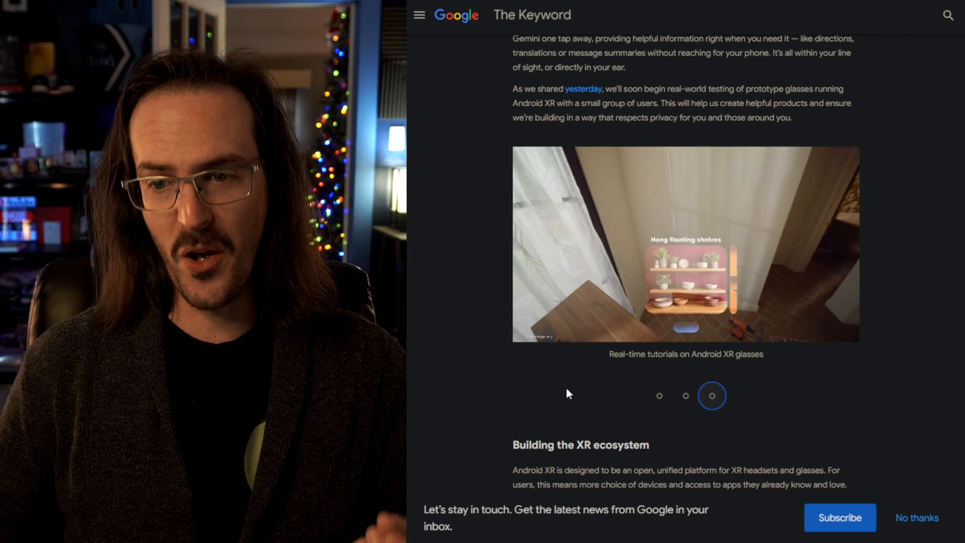
scroll(up, 3)
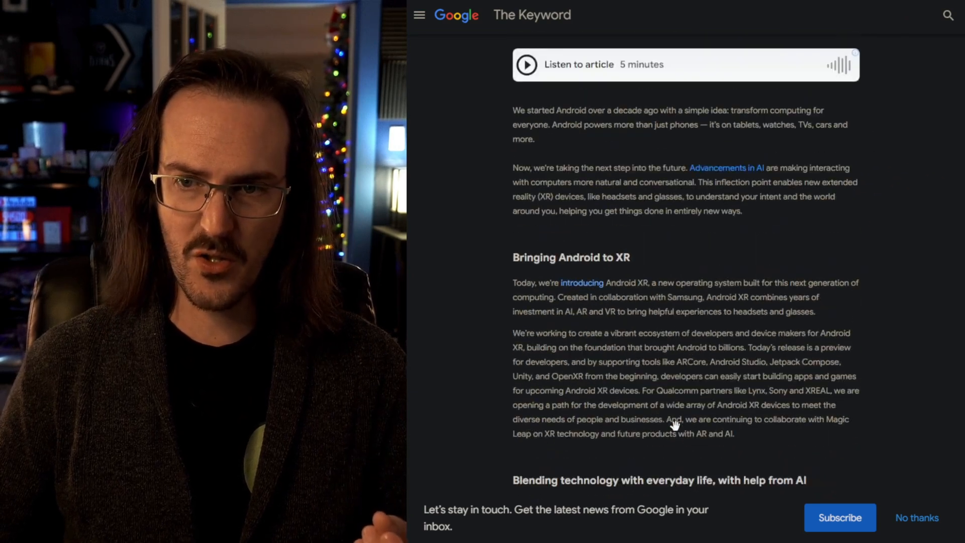
scroll(up, 3)
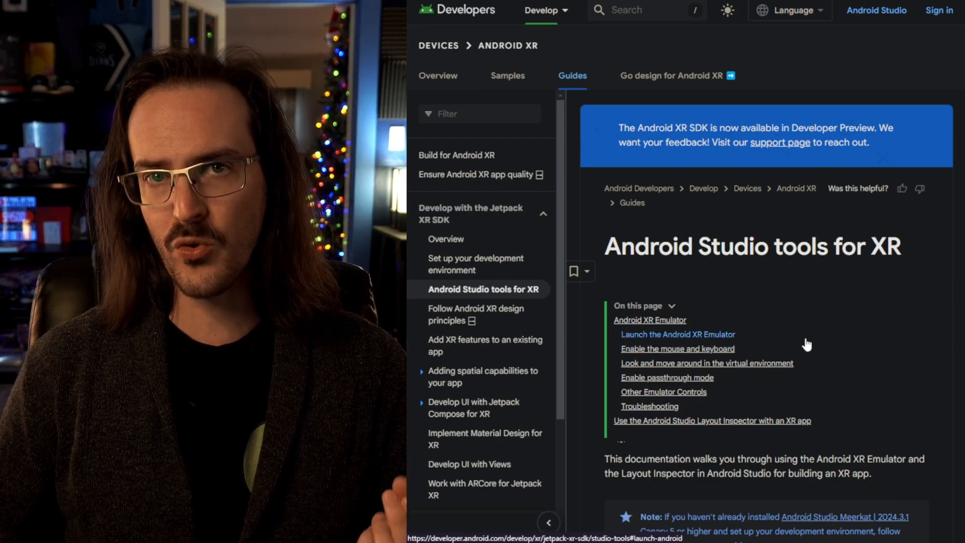
- Scroll the 'Android Studio tools for XR' guide down to the Android XR Emulator heading
scroll(down, 3)
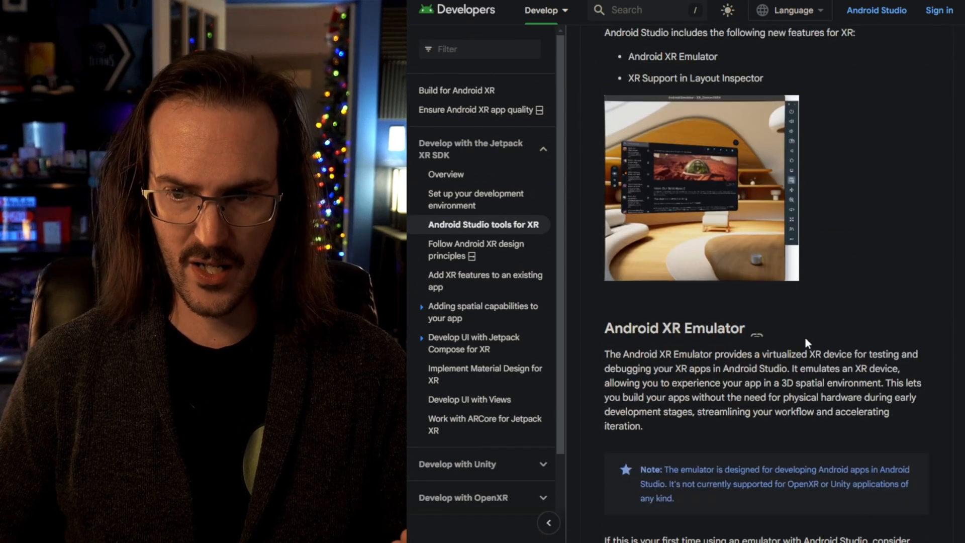
scroll(down, 3)
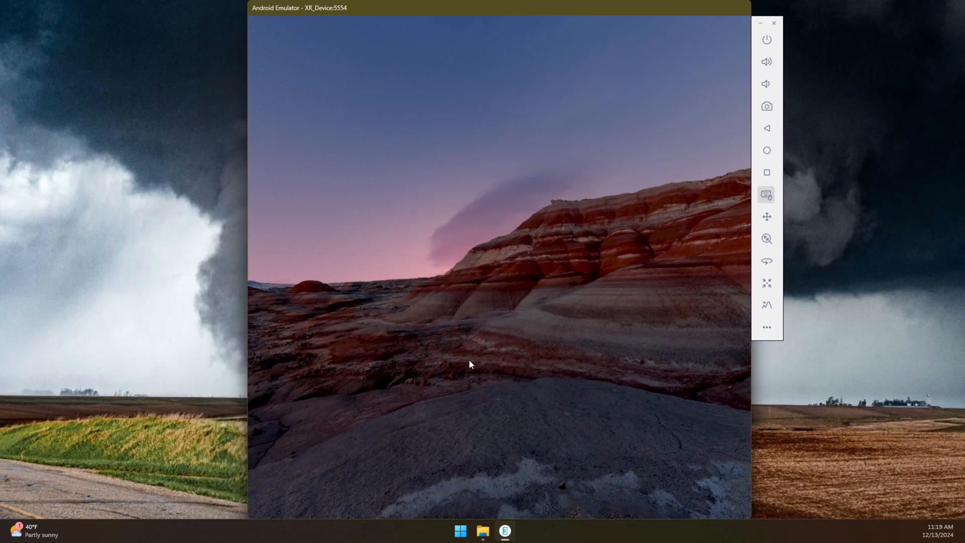
- Show the XR home launcher and launch Google Play, reaching its sign-in prompt
click(766, 150)
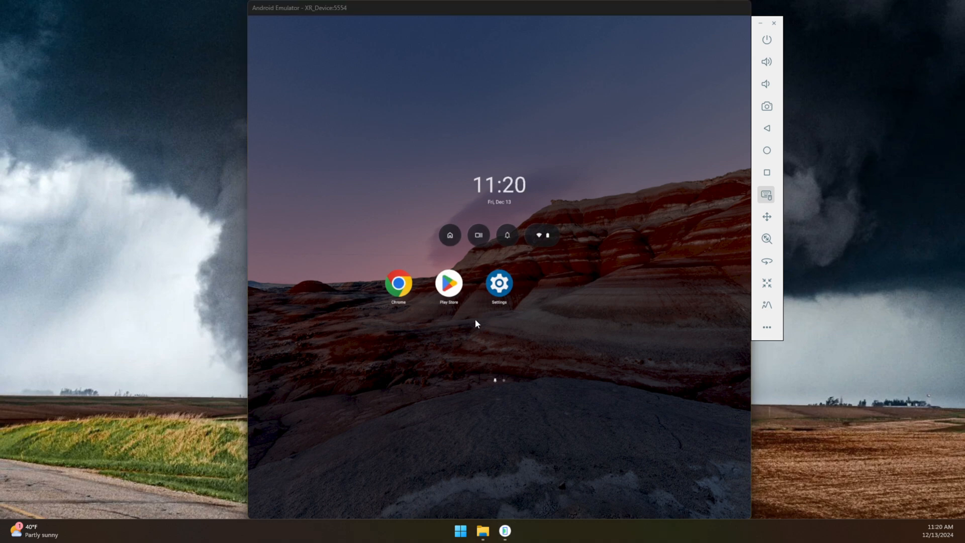
click(449, 283)
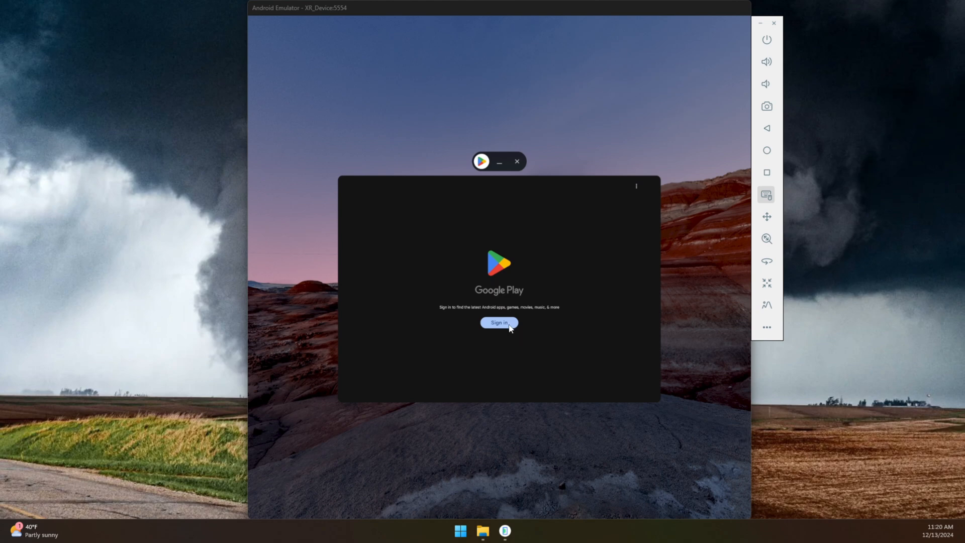
- Sign in to Google Play to reach the XR device welcome page
click(498, 323)
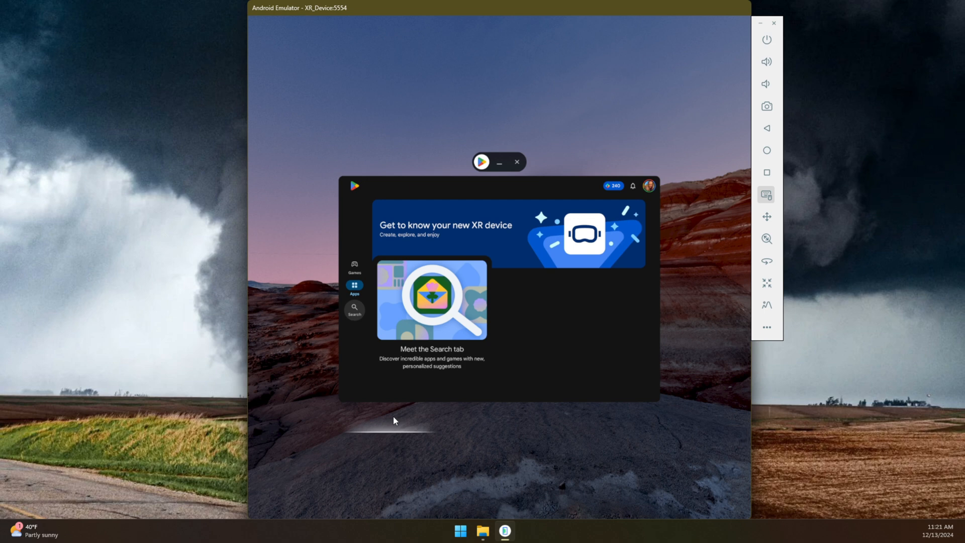
mouse_move(672, 422)
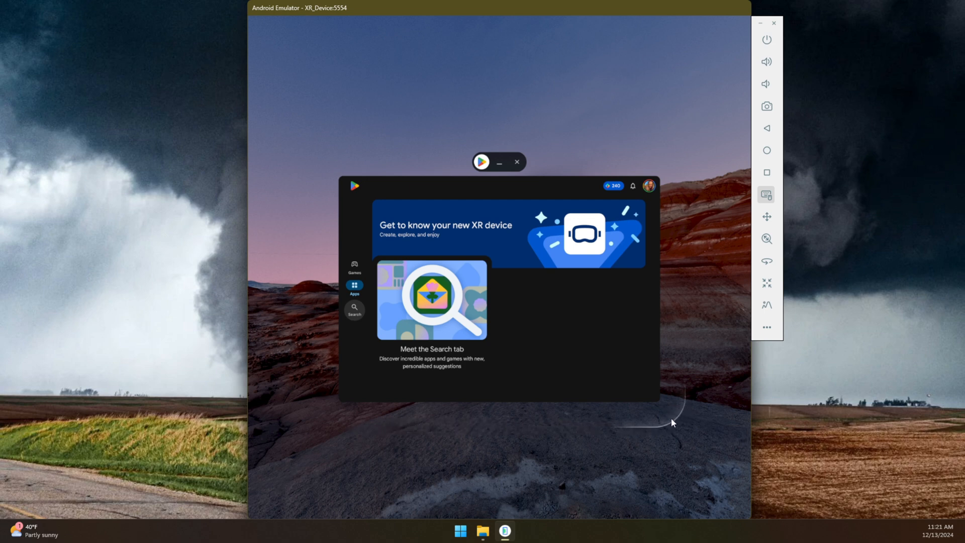
mouse_move(693, 292)
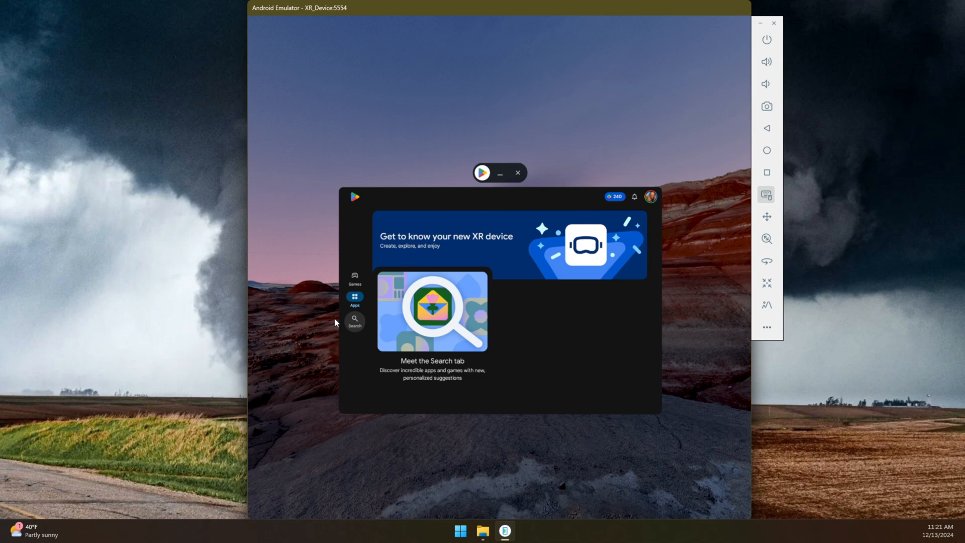
mouse_move(337, 322)
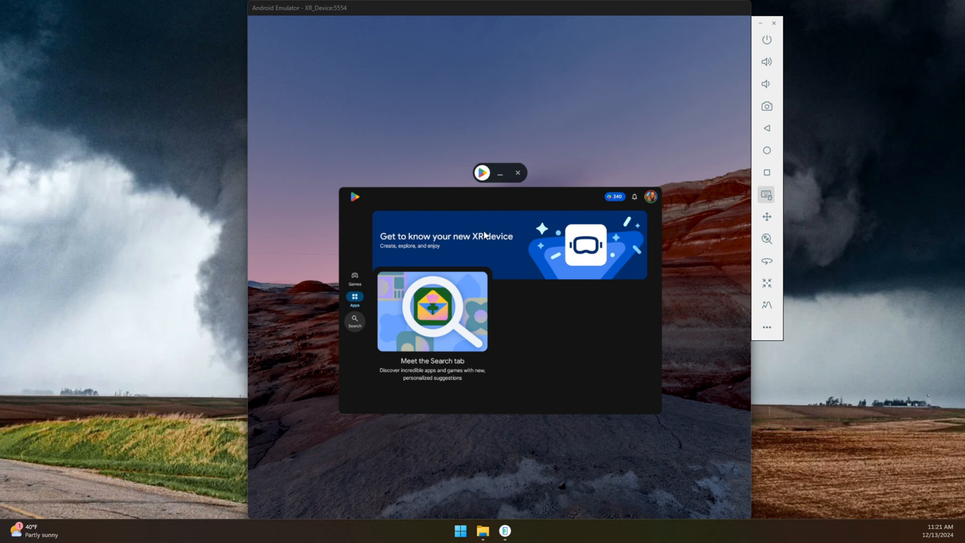
mouse_move(328, 423)
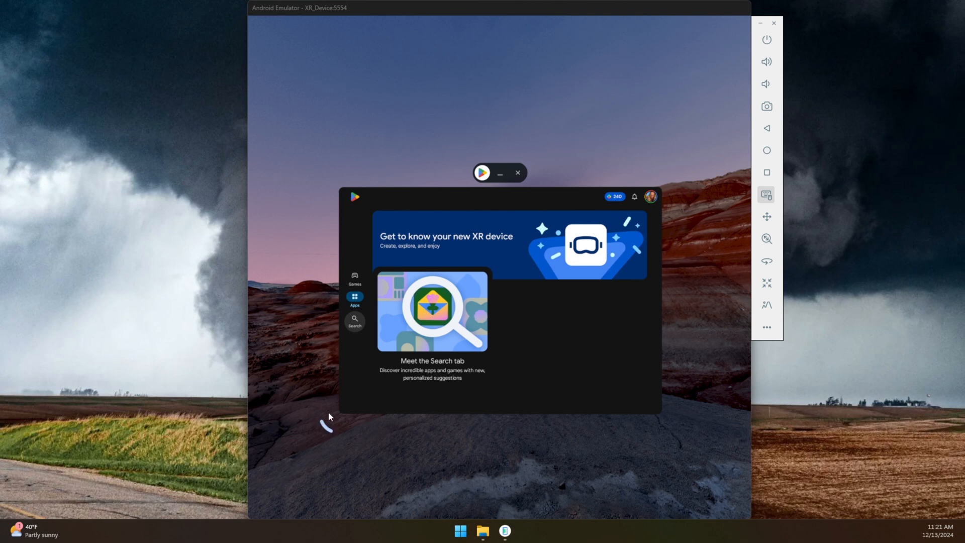
- Enlarge the Google Play window using its corner resize handle
click(518, 173)
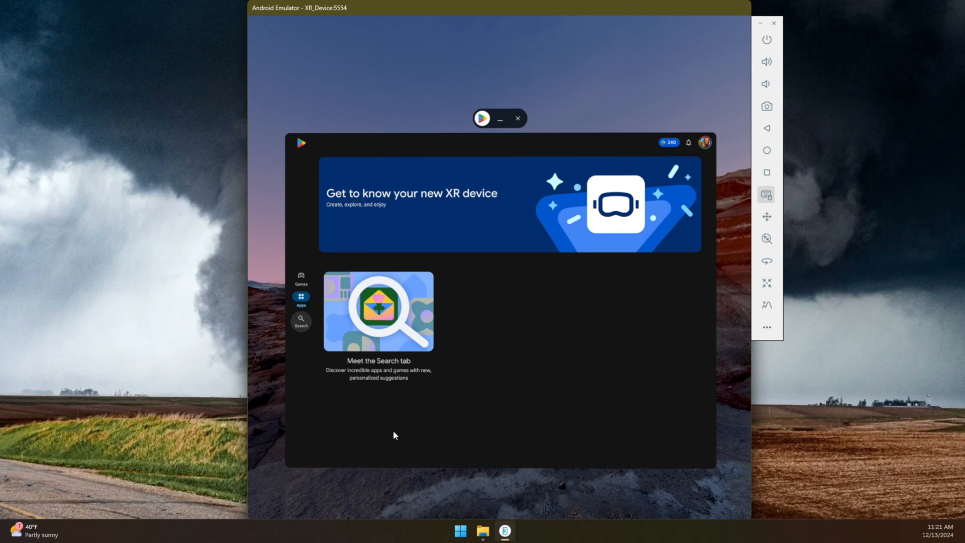
mouse_move(719, 463)
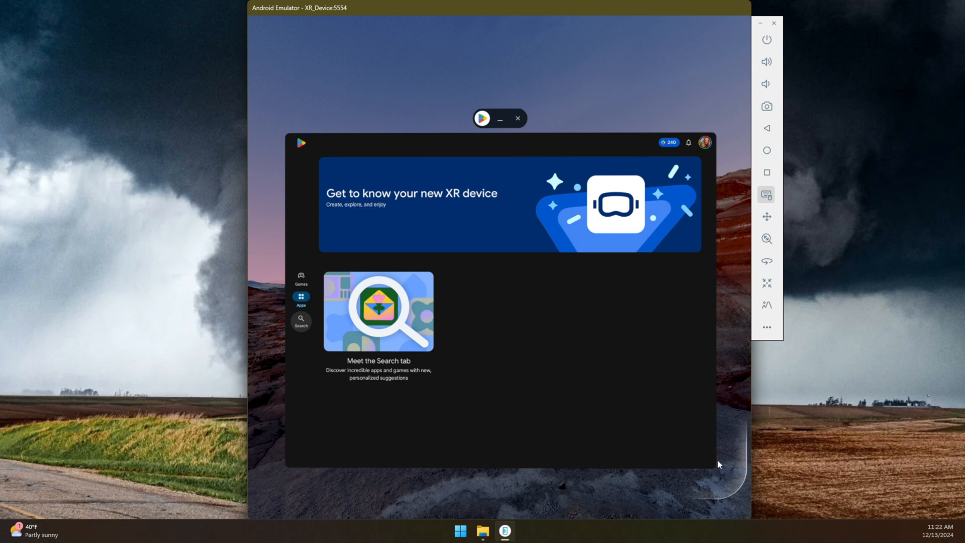
mouse_move(518, 161)
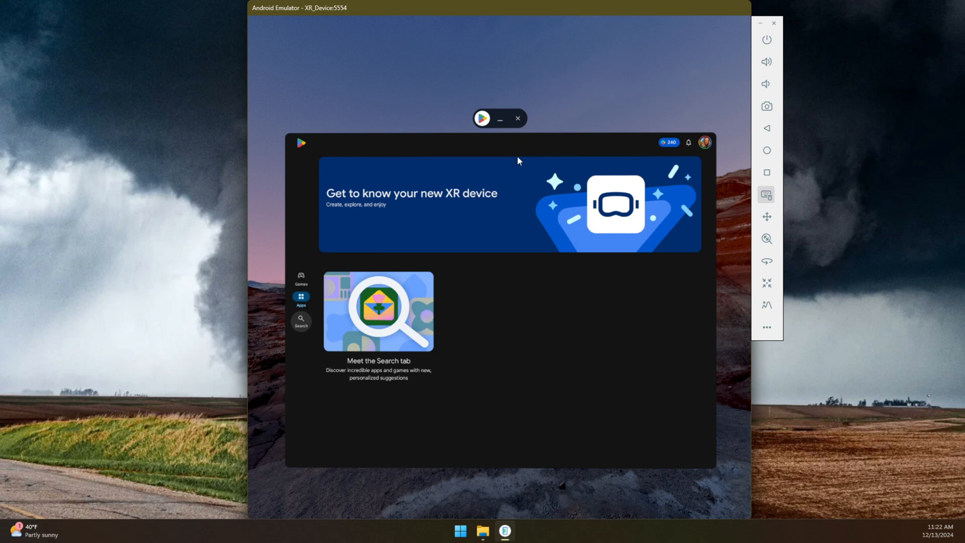
mouse_move(493, 228)
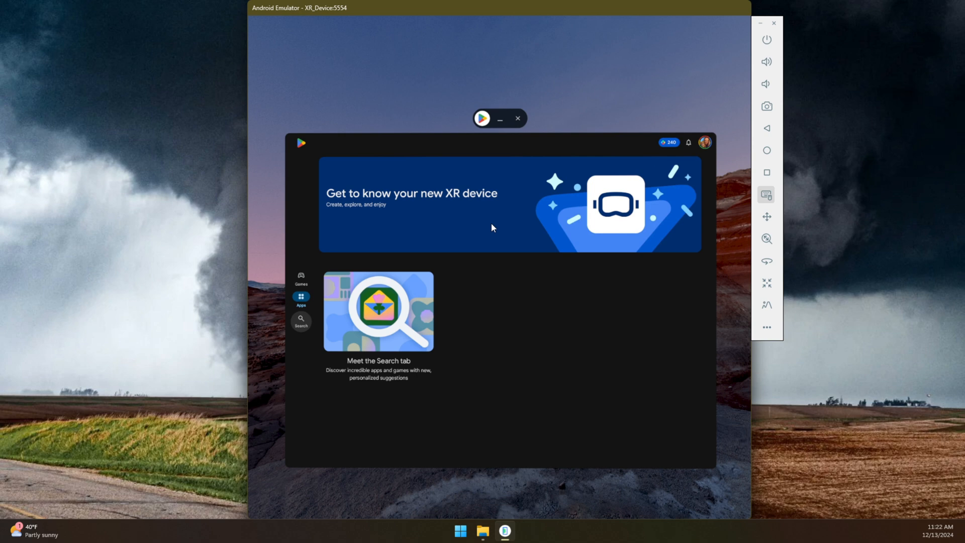
- Close Google Play, view recent apps, open quick settings and begin adjusting passthrough
click(518, 119)
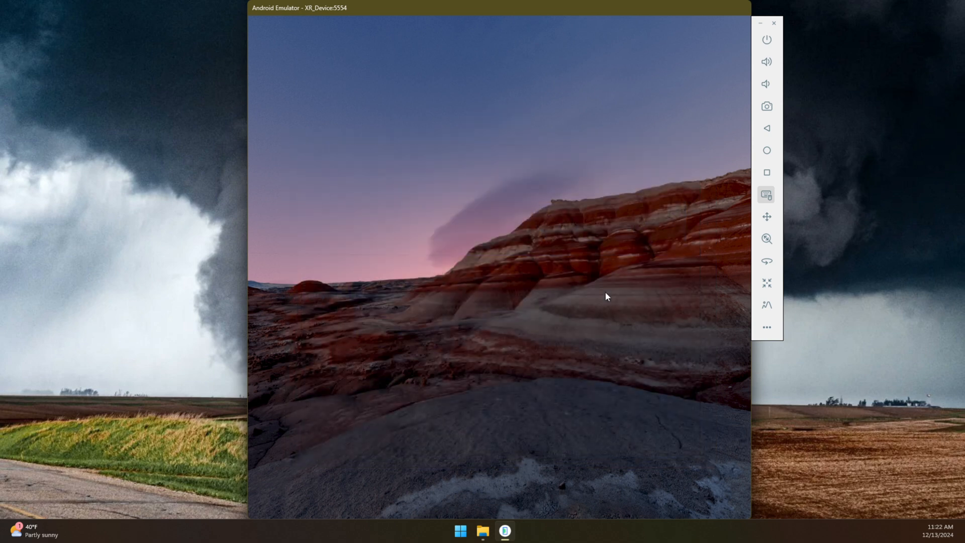
mouse_move(406, 310)
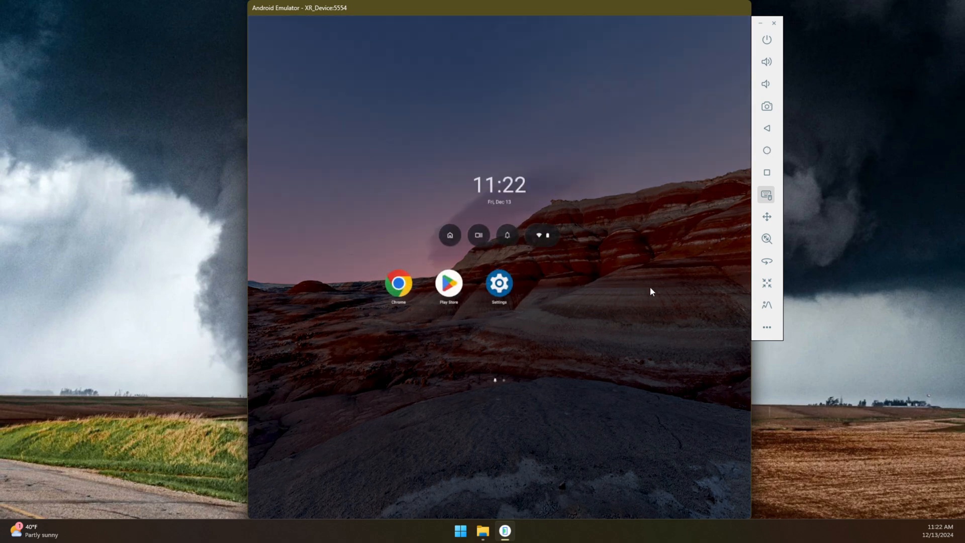
mouse_move(508, 272)
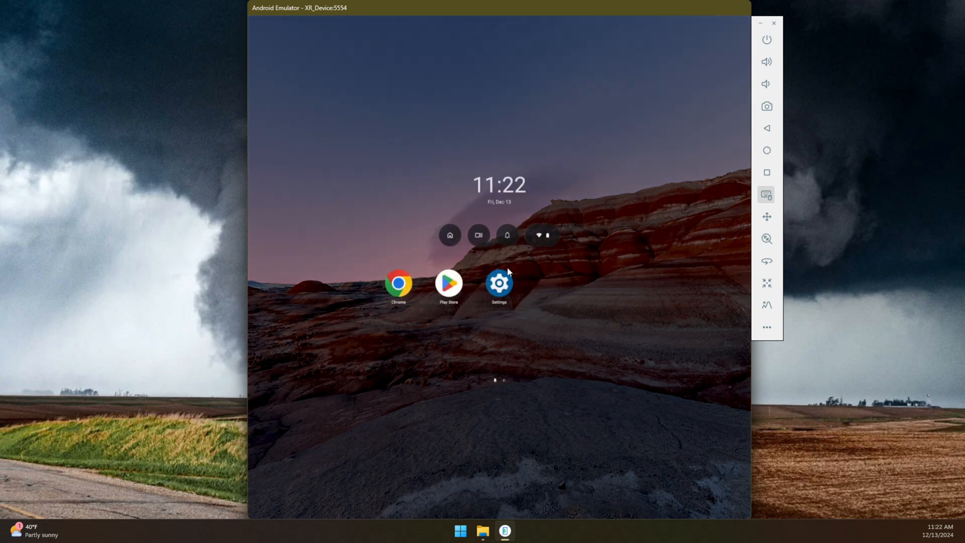
mouse_move(480, 243)
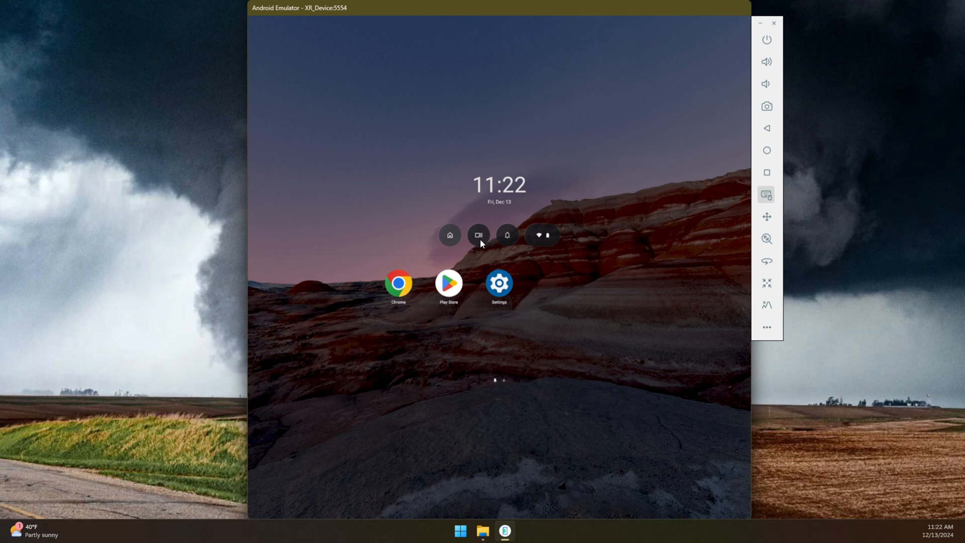
click(479, 235)
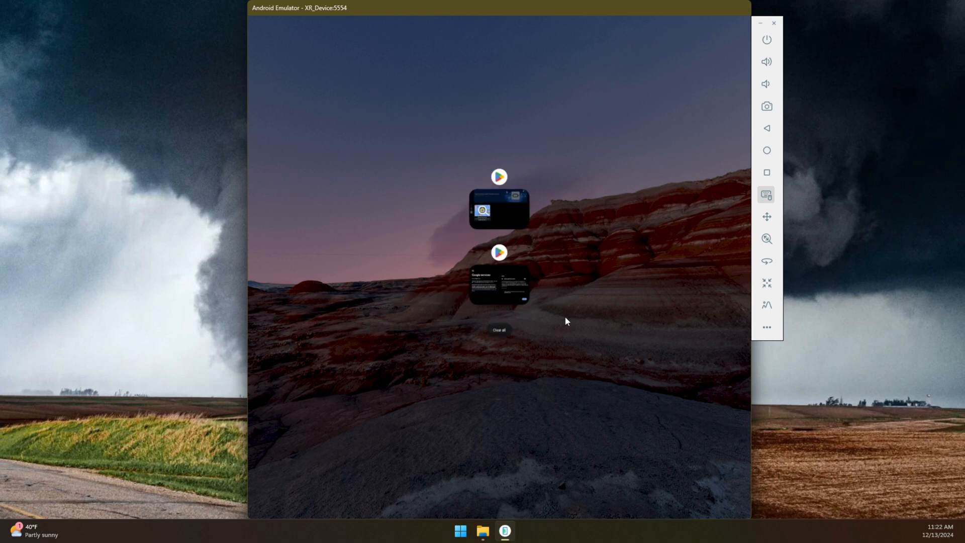
mouse_move(519, 314)
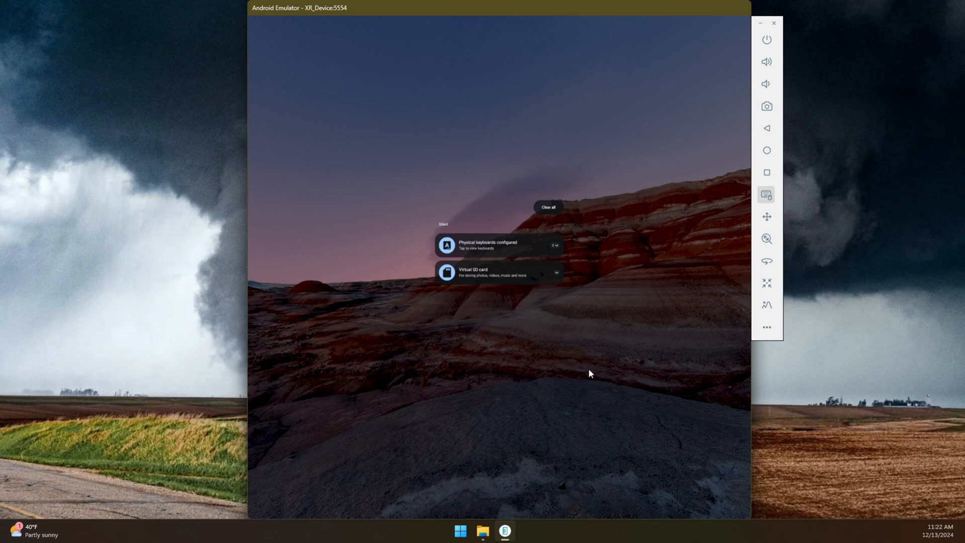
mouse_move(543, 233)
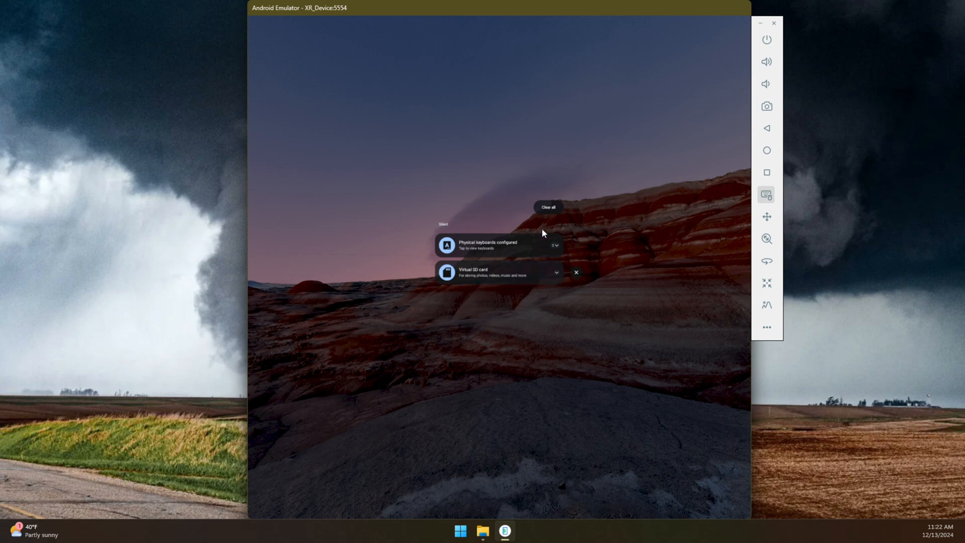
click(548, 207)
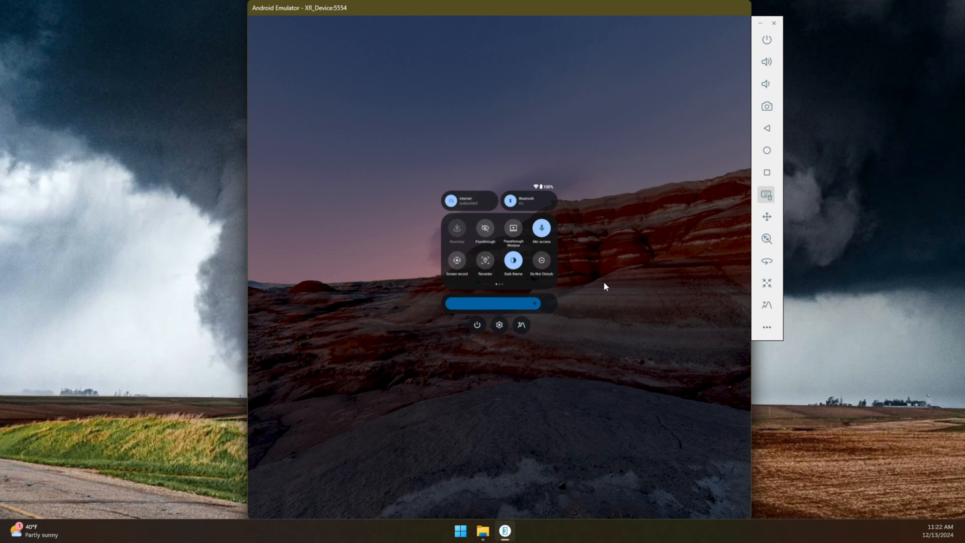
mouse_move(533, 273)
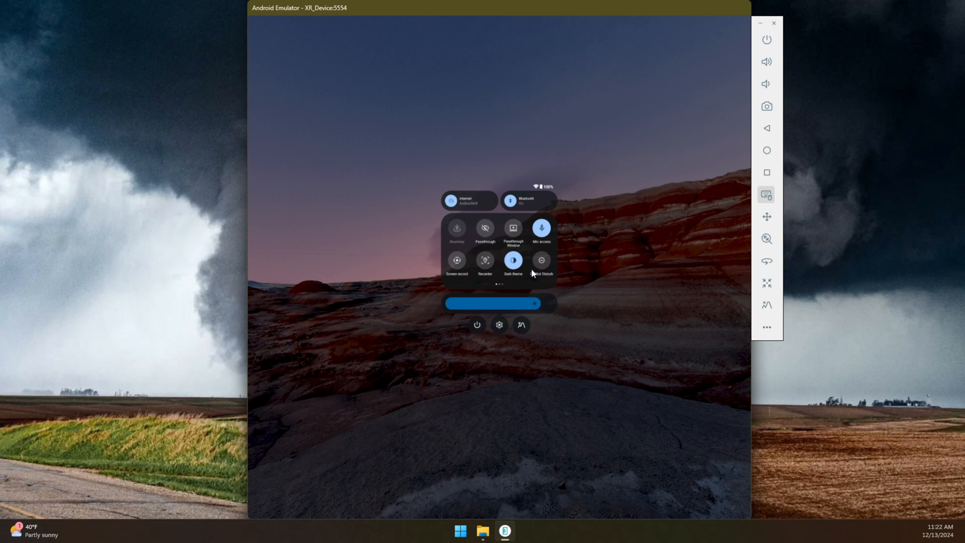
mouse_move(486, 342)
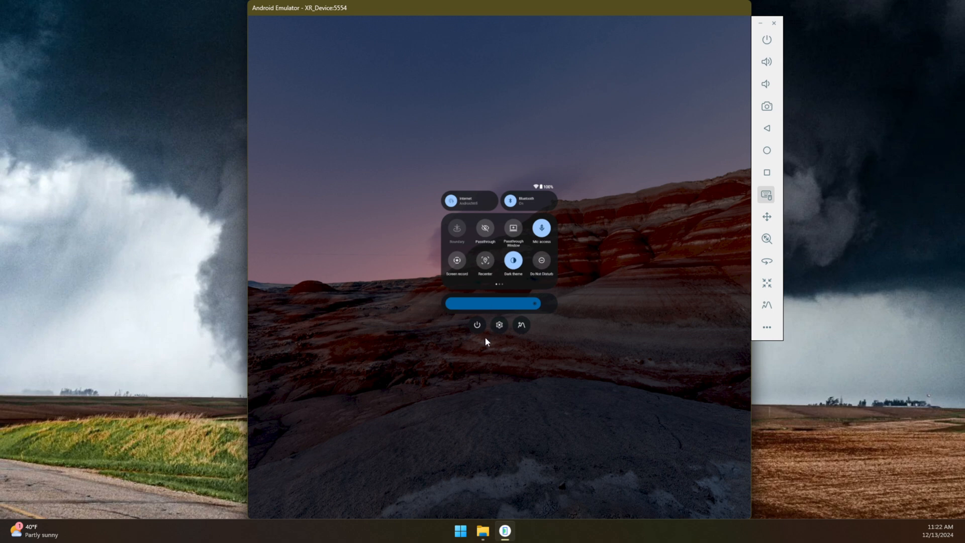
mouse_move(519, 247)
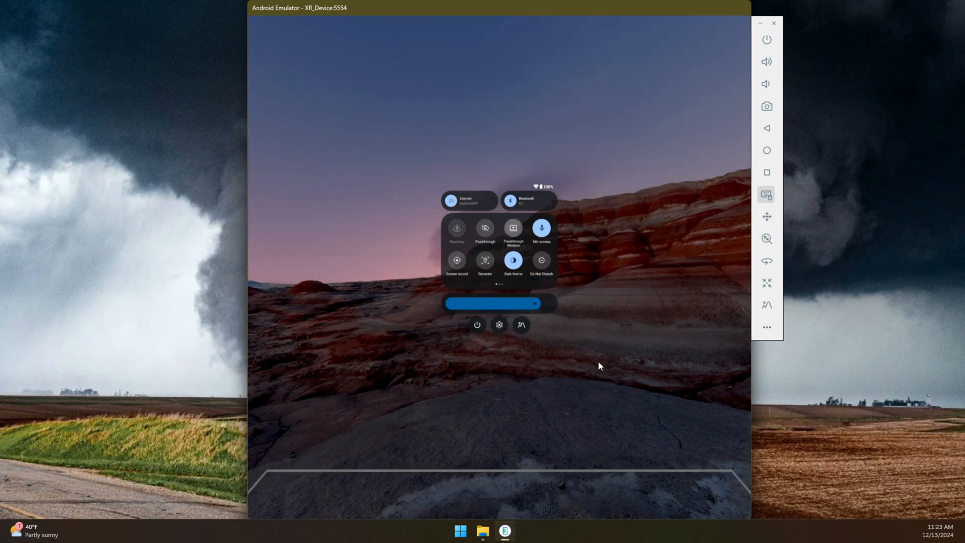
click(513, 231)
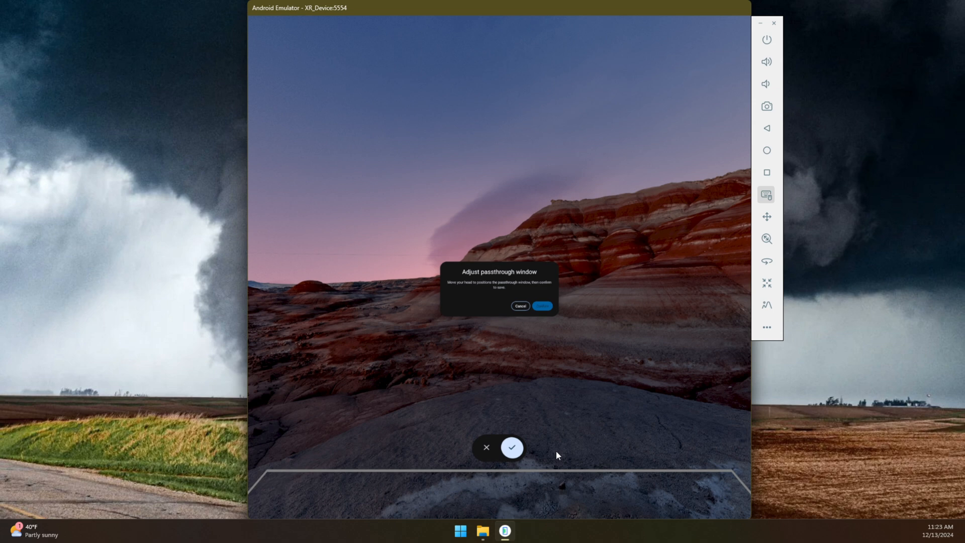
mouse_move(506, 489)
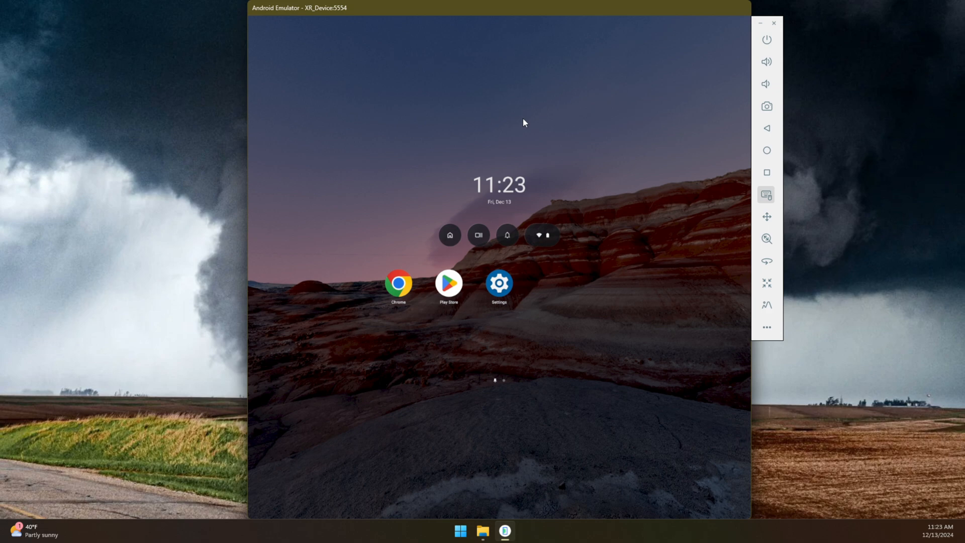
mouse_move(499, 285)
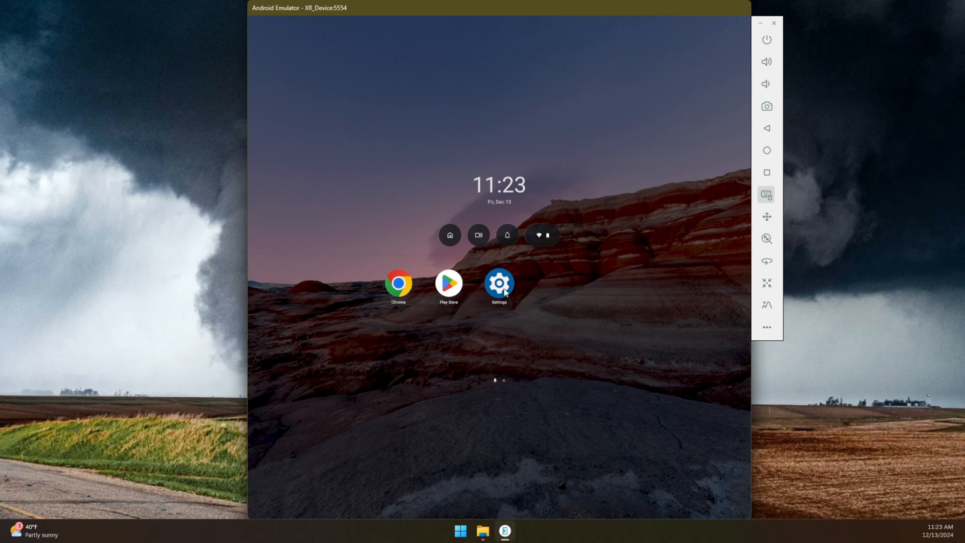
- Open the Settings app from the launcher and scroll its category list
click(499, 285)
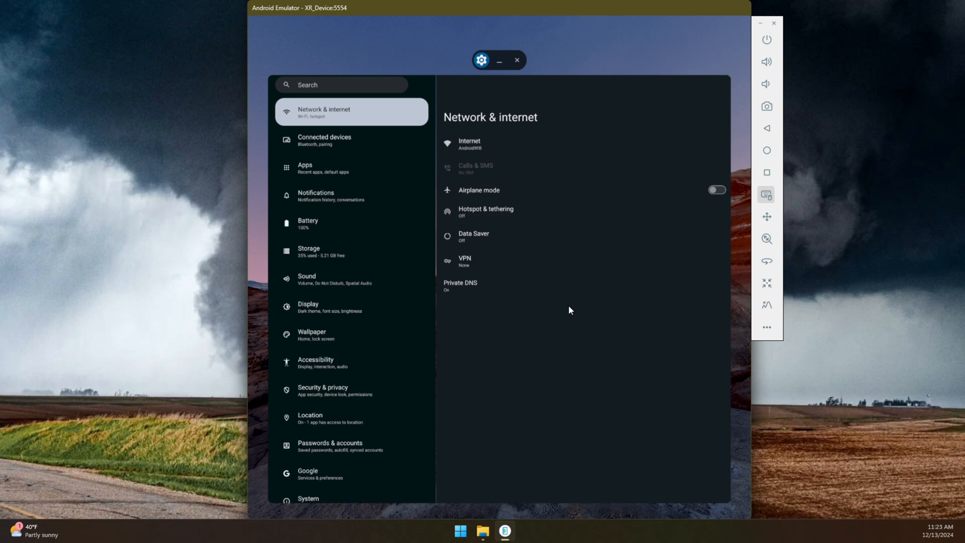
mouse_move(354, 167)
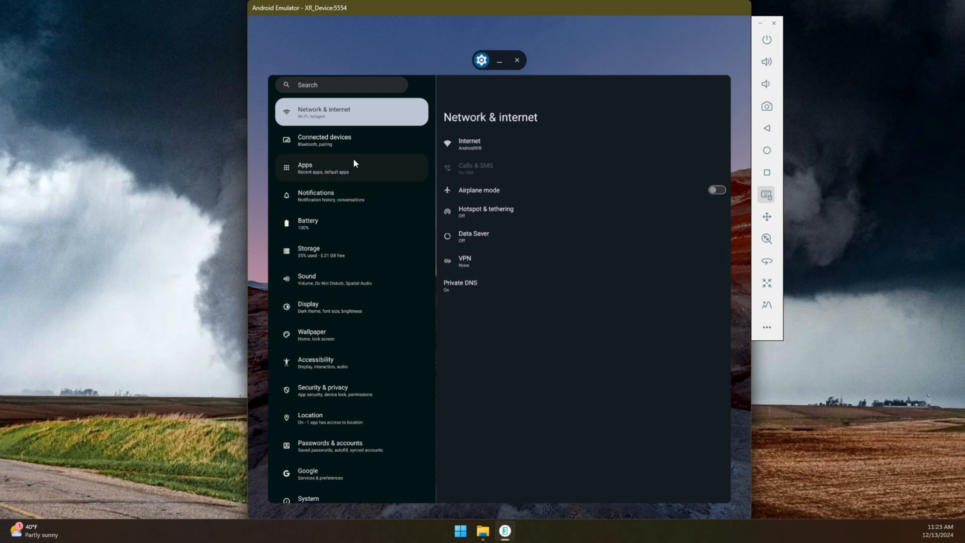
mouse_move(369, 419)
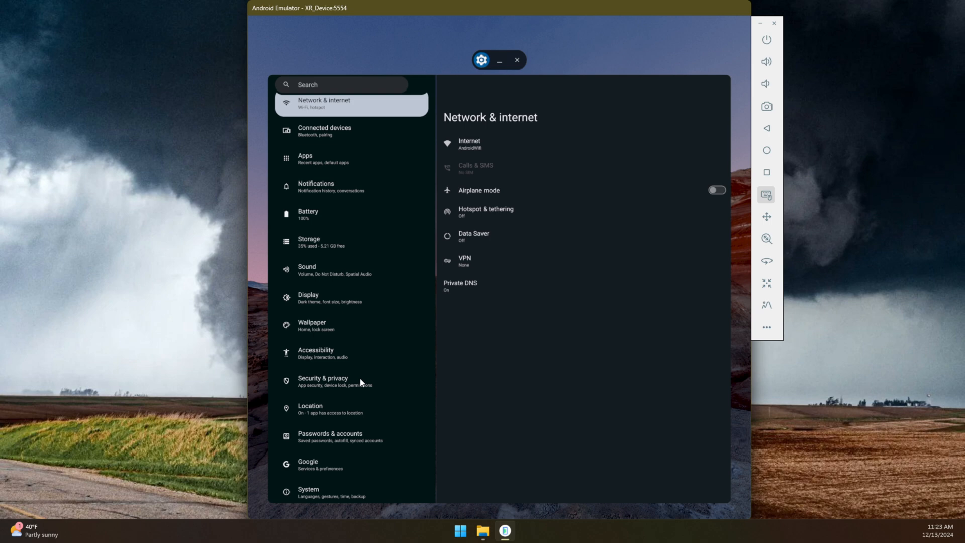
scroll(up, 3)
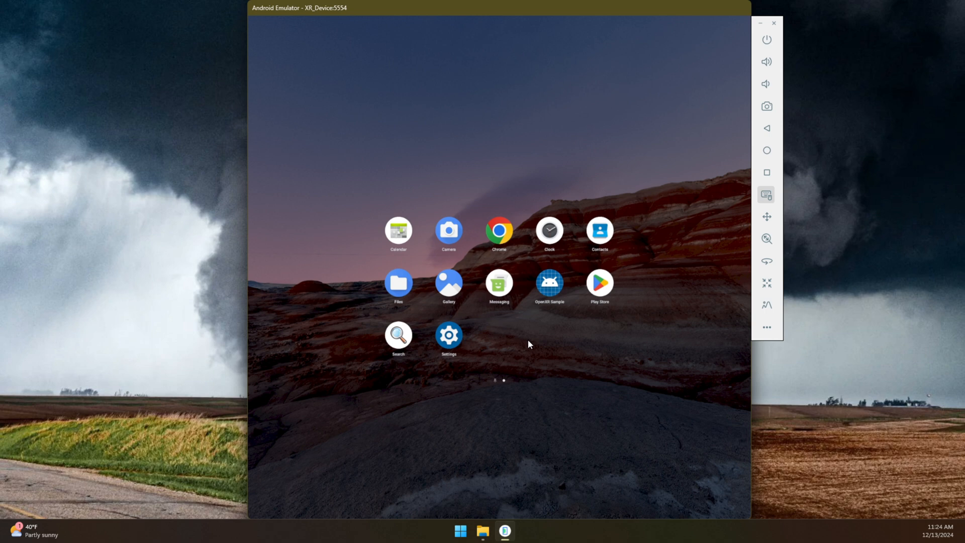
mouse_move(499, 232)
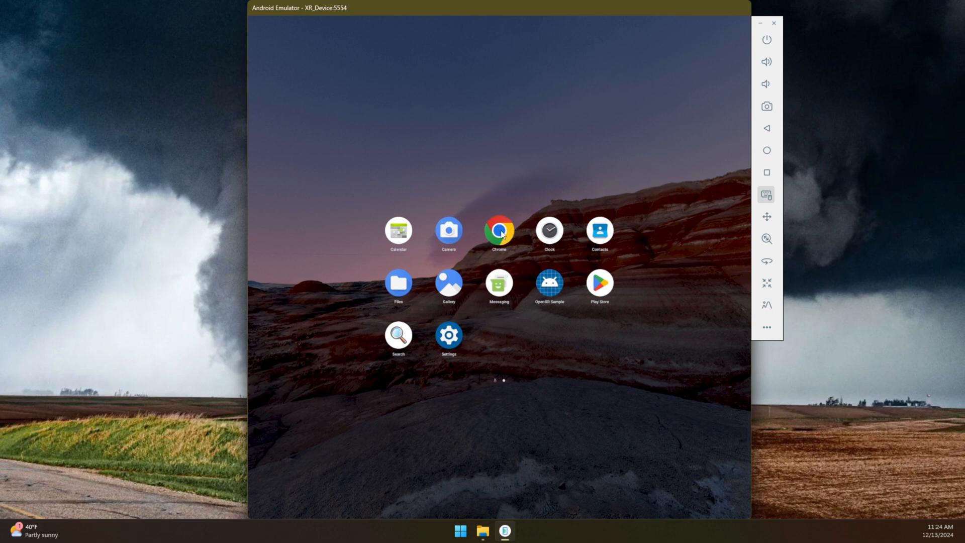
mouse_move(583, 311)
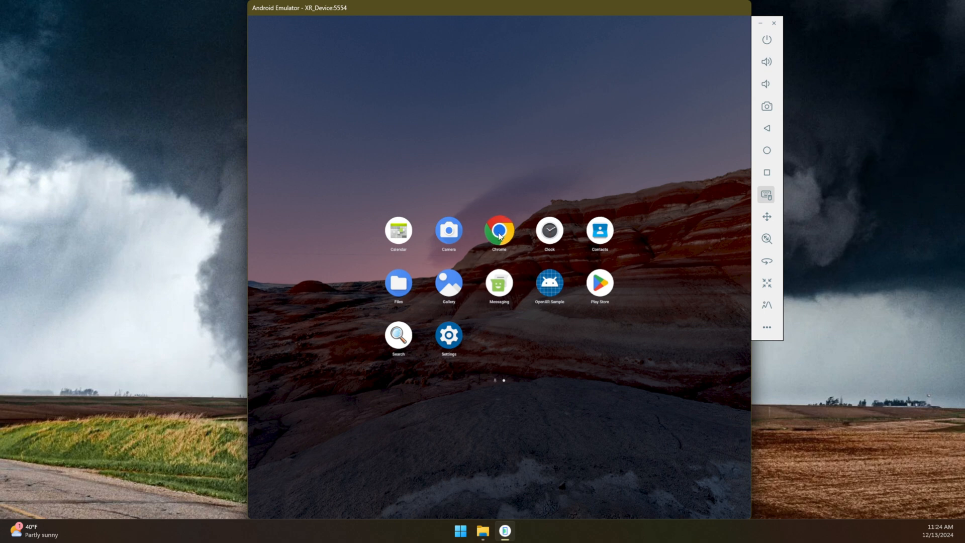
- Launch Google Play from the app drawer to its XR welcome page
click(499, 231)
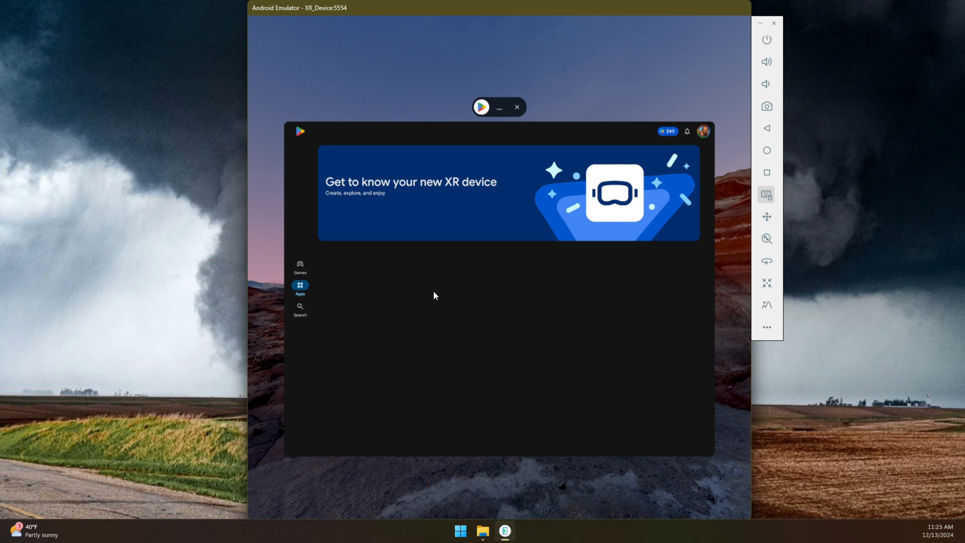
mouse_move(301, 313)
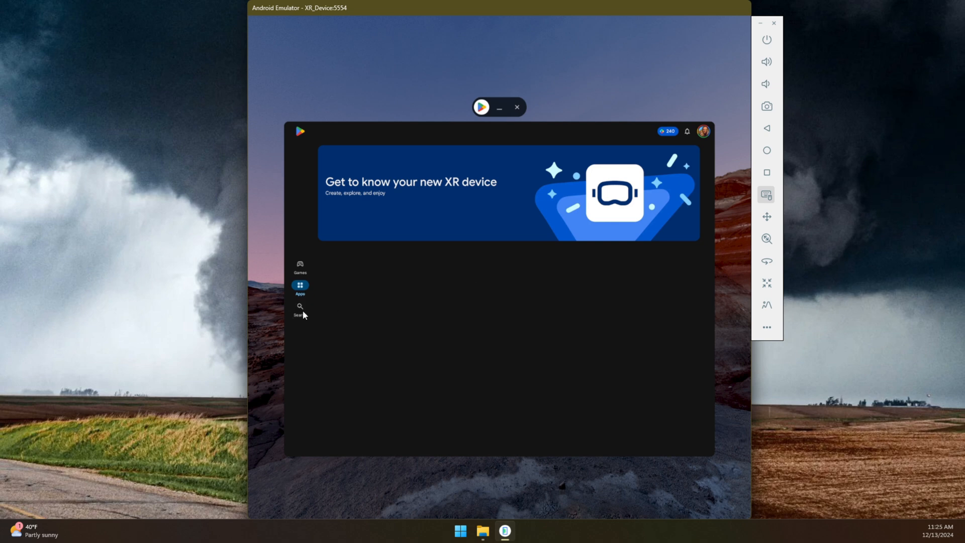
- Search the Play Store for Threads and install Threads (Beta)
click(299, 309)
text(threads)
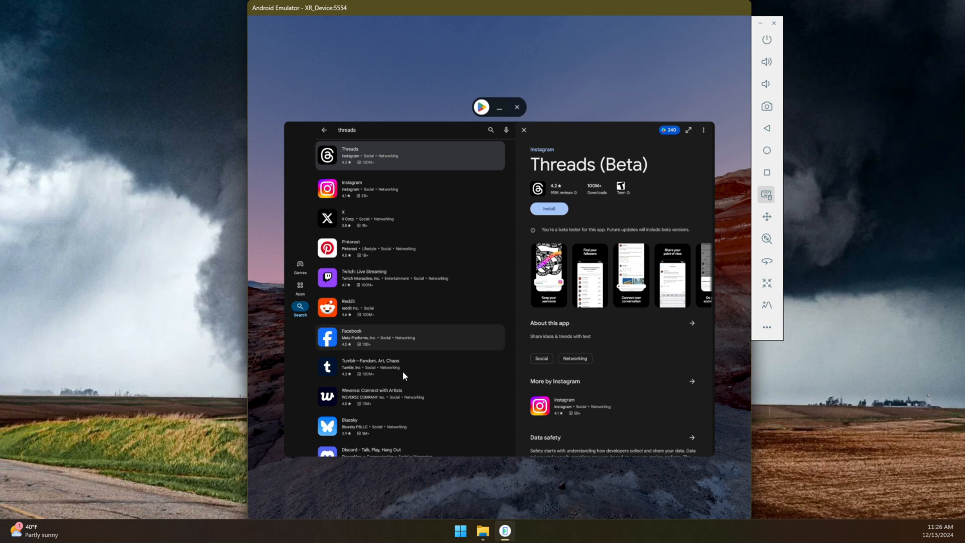
mouse_move(531, 205)
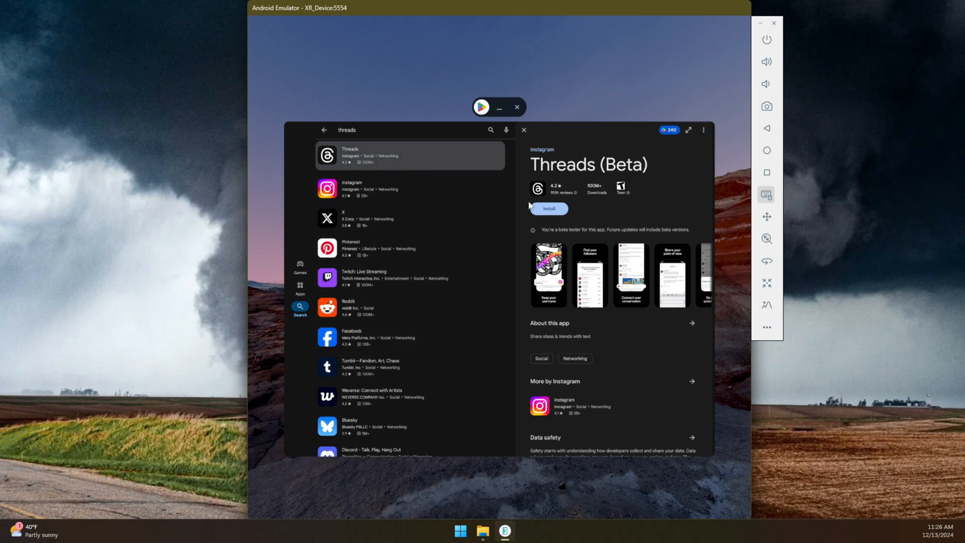
mouse_move(404, 241)
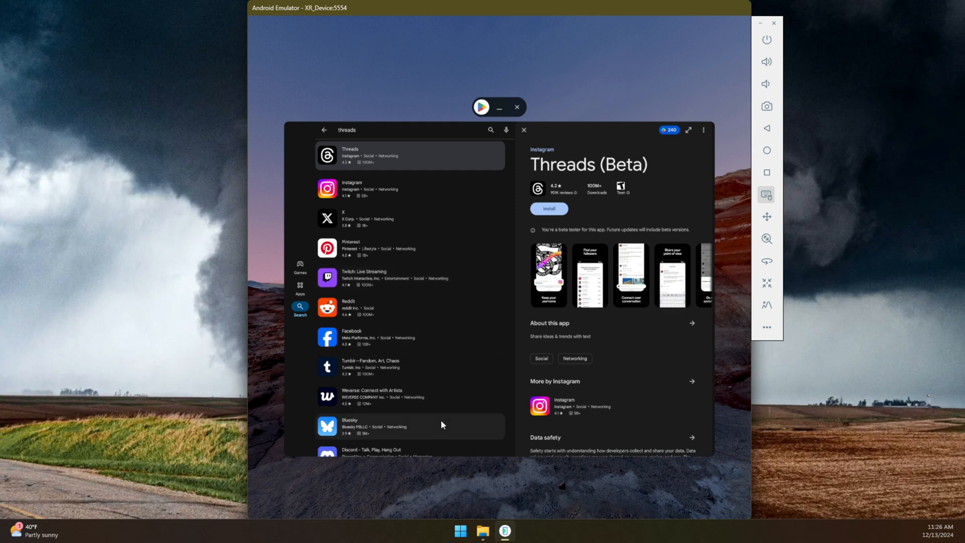
mouse_move(547, 216)
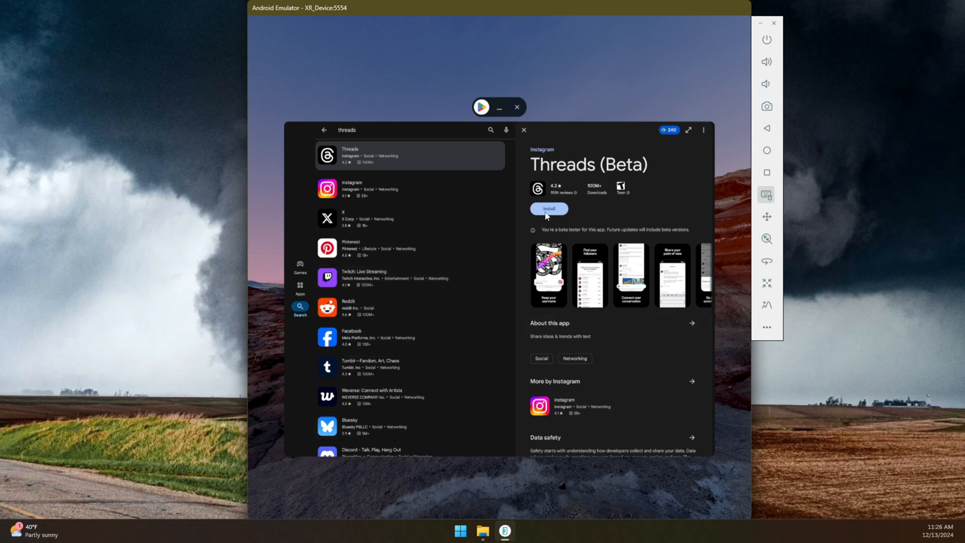
click(548, 208)
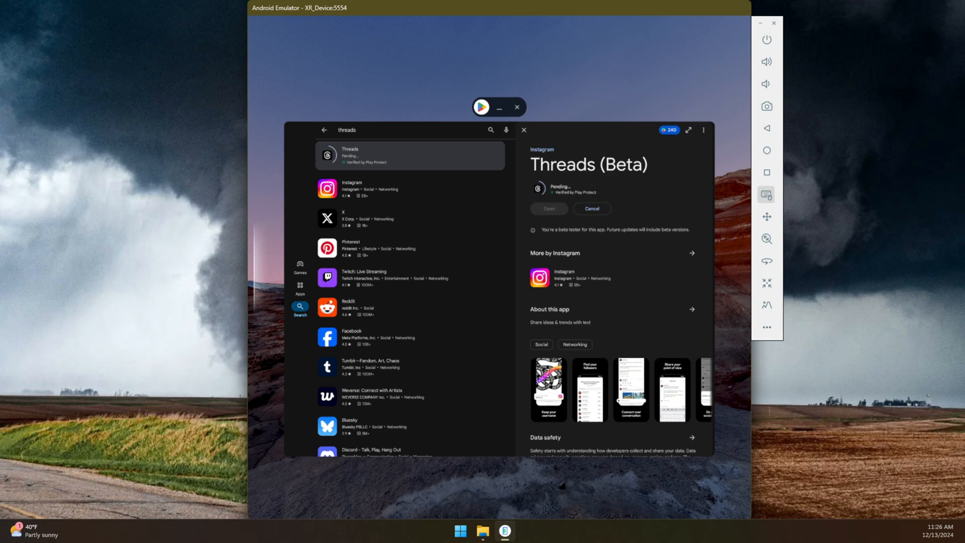
click(549, 209)
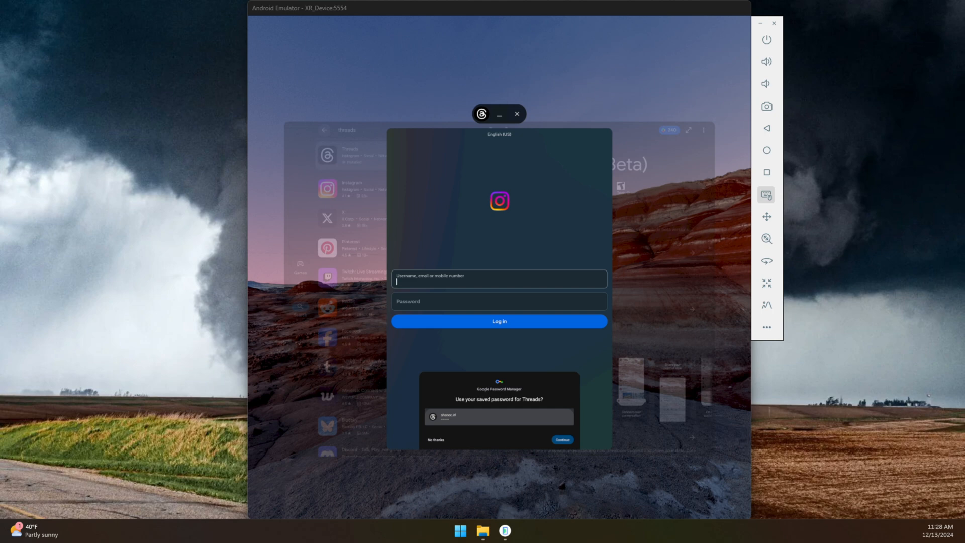
mouse_move(439, 299)
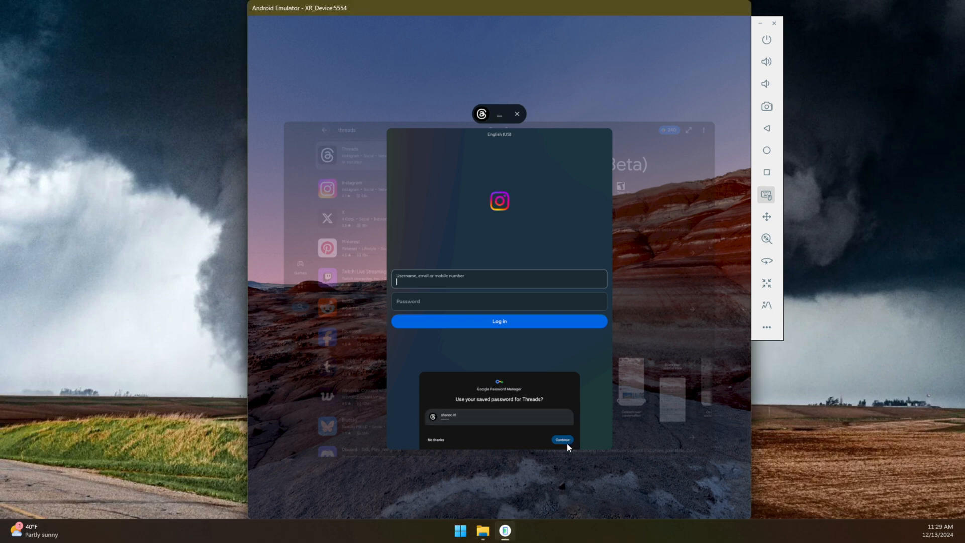
- Log into Threads using the saved Instagram password, declining to save login info
click(436, 440)
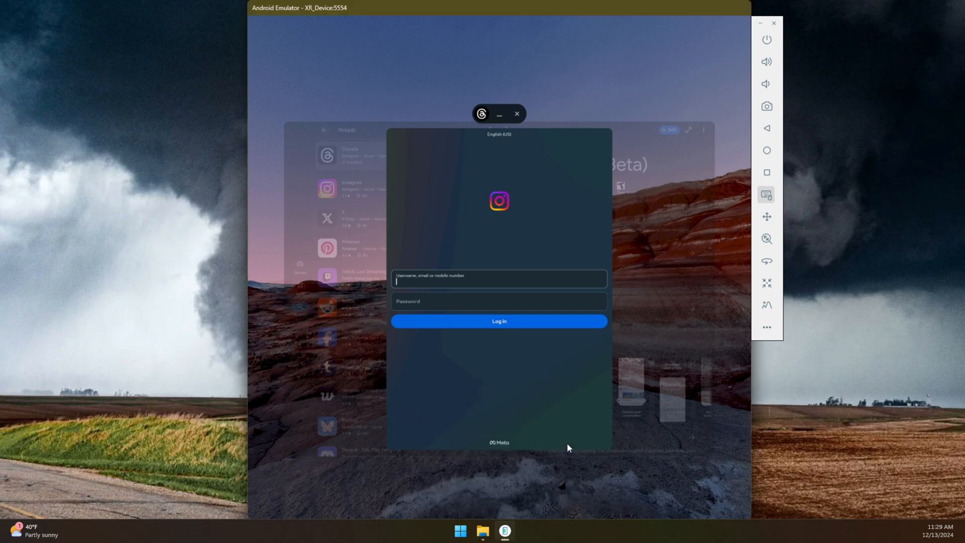
click(498, 320)
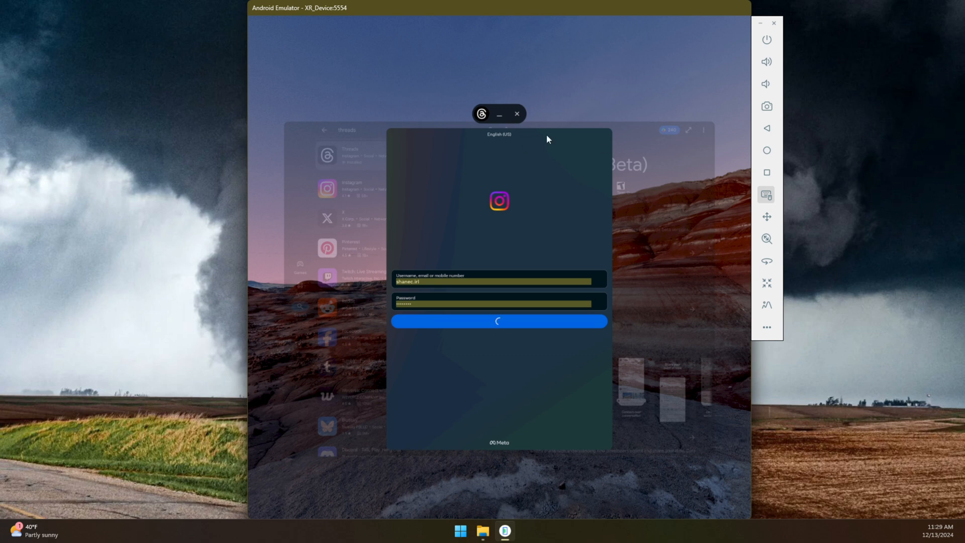
mouse_move(335, 146)
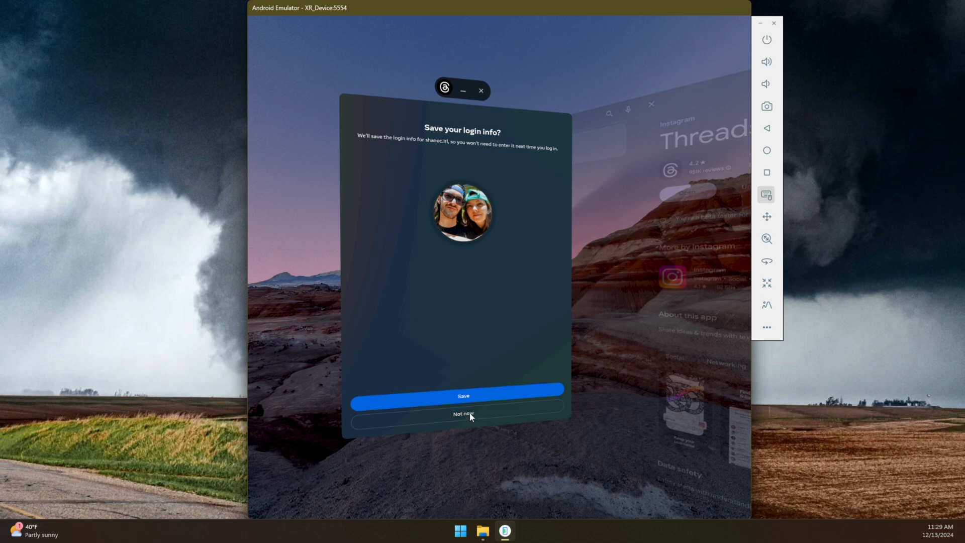
click(464, 413)
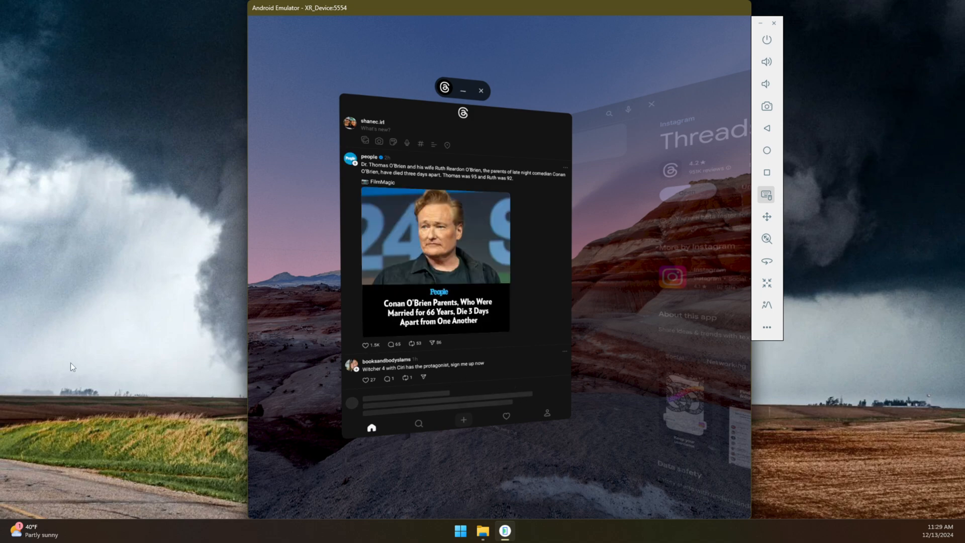
scroll(down, 3)
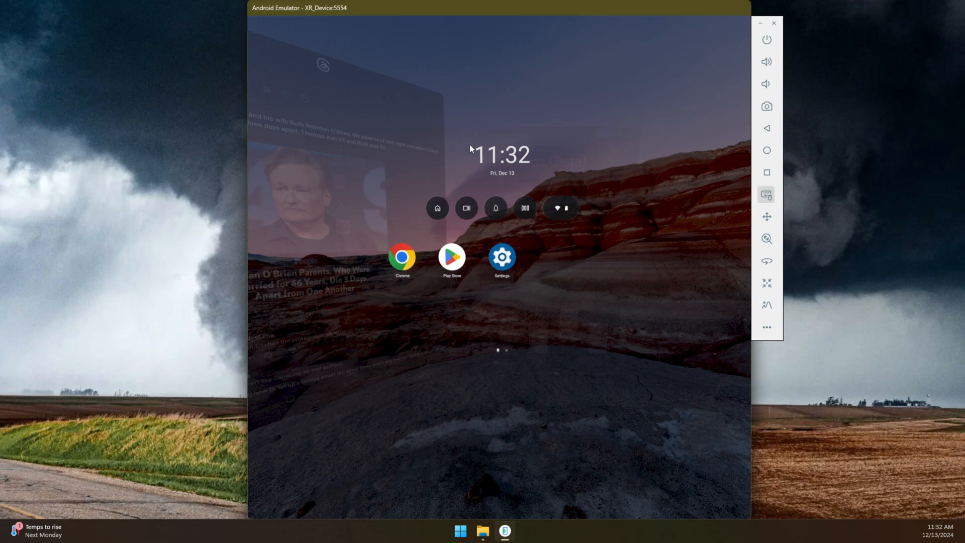
mouse_move(431, 291)
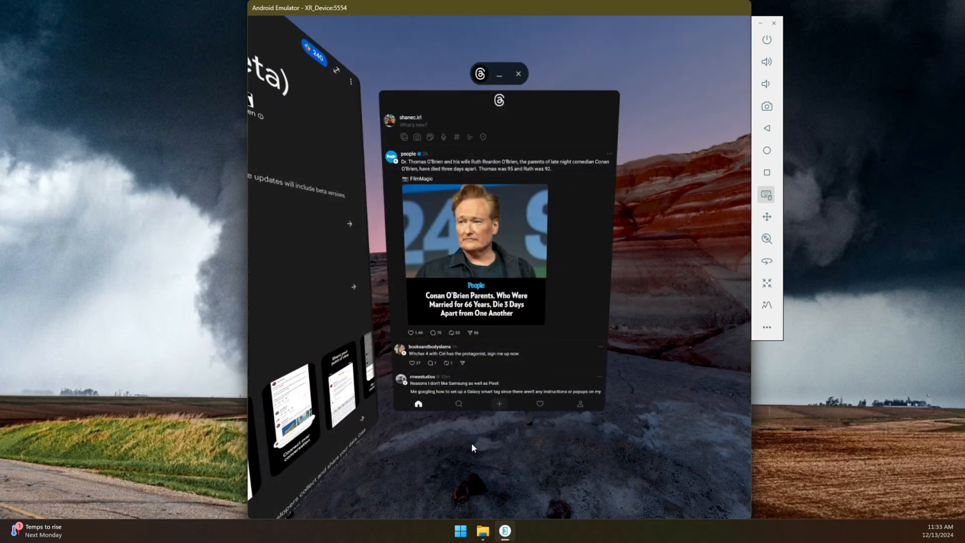
mouse_move(549, 371)
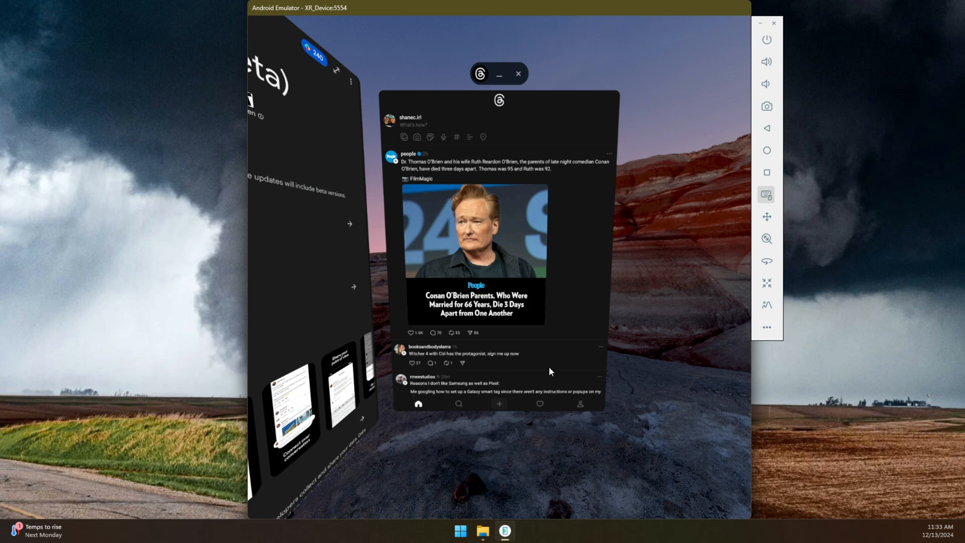
mouse_move(593, 428)
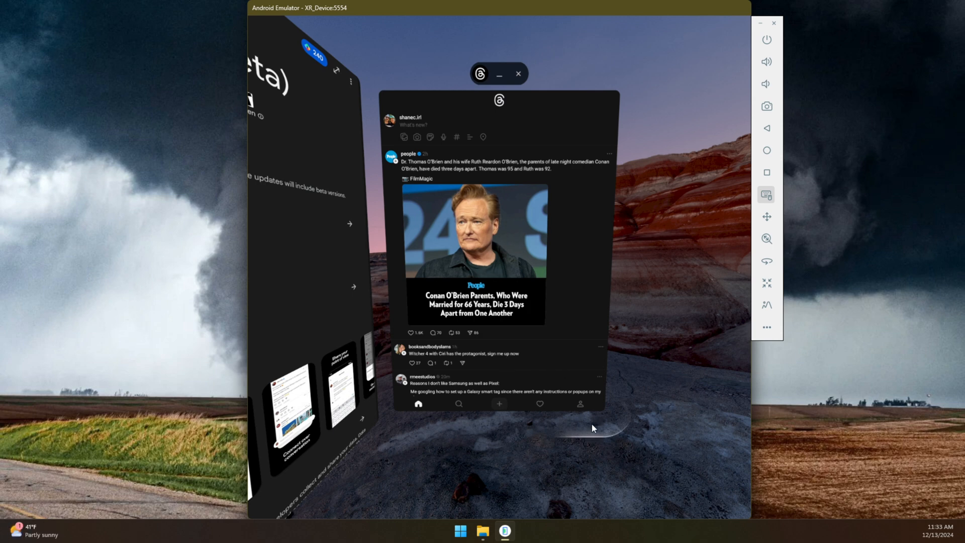
- Grab the Threads window's move bar to reposition it front and centre
click(579, 404)
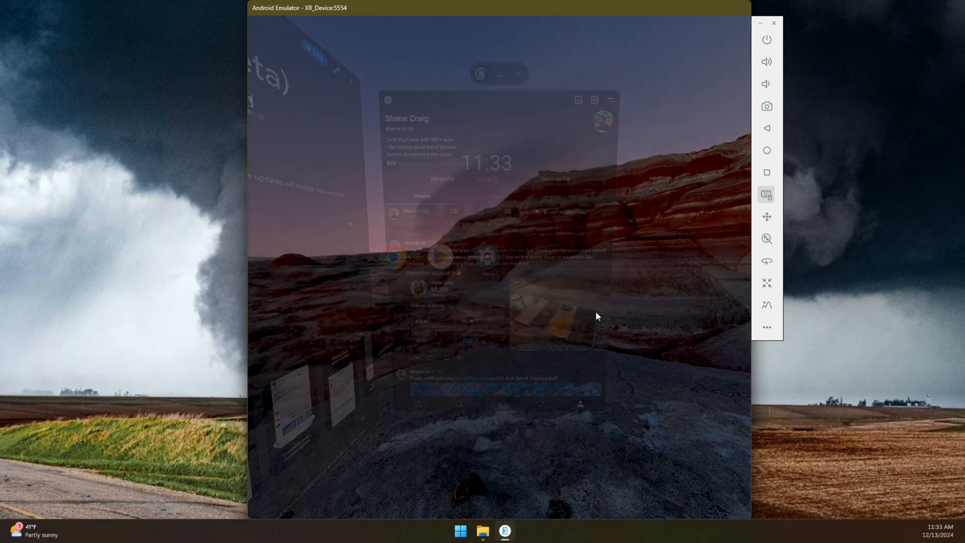
- Tap the Threads profile tab to show the profile page
click(766, 173)
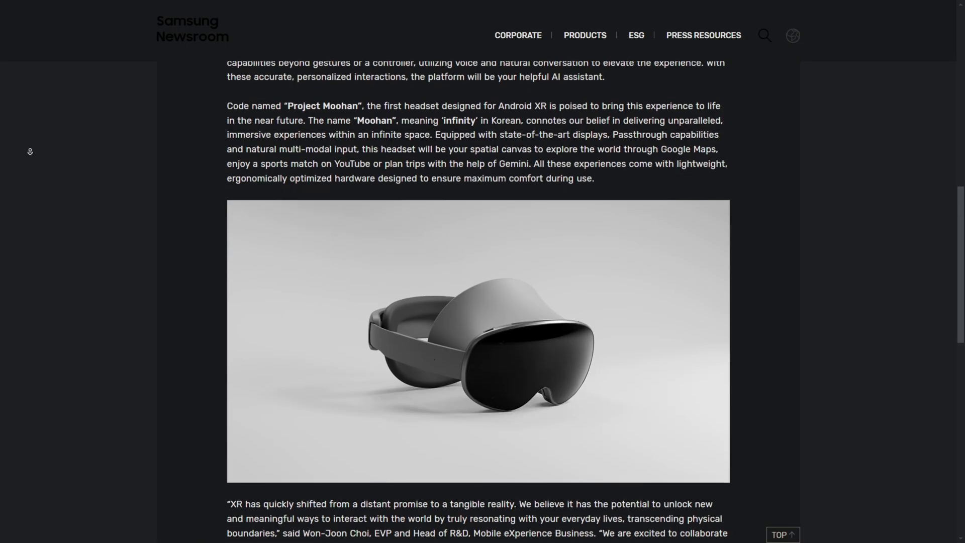
scroll(down, 3)
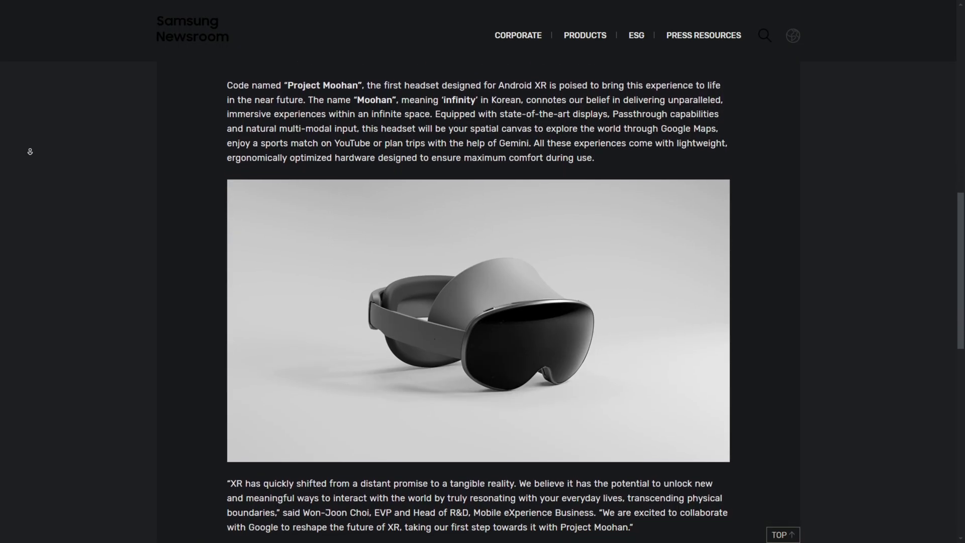
scroll(down, 3)
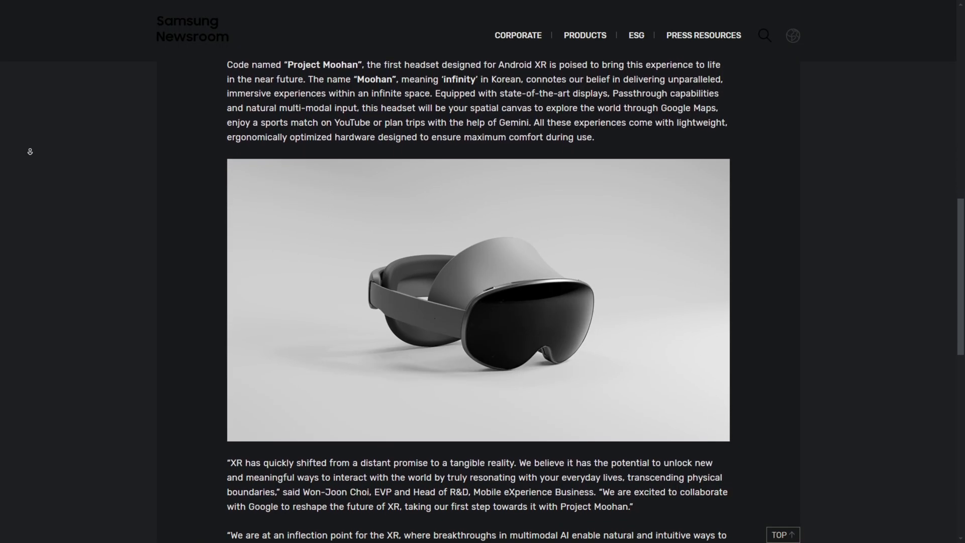